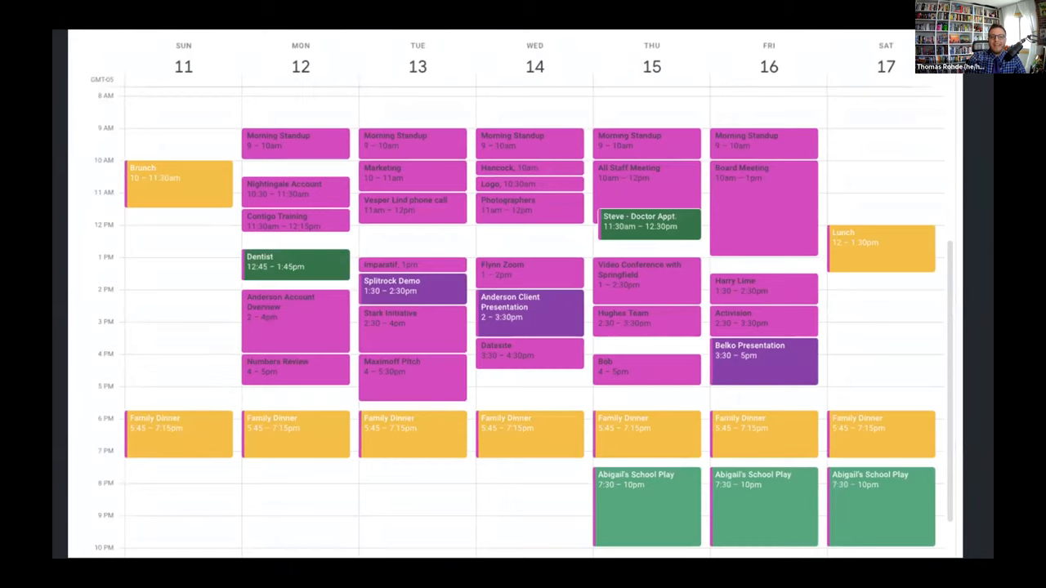
Add Sharon as the person to appreciate, with relationship Wife.
scroll(down, 3)
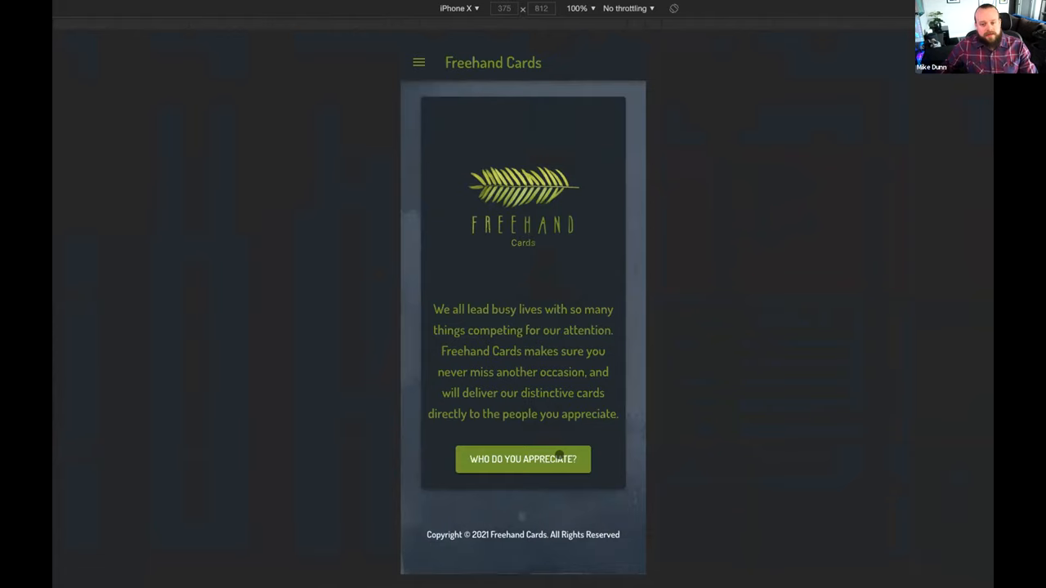
click(522, 458)
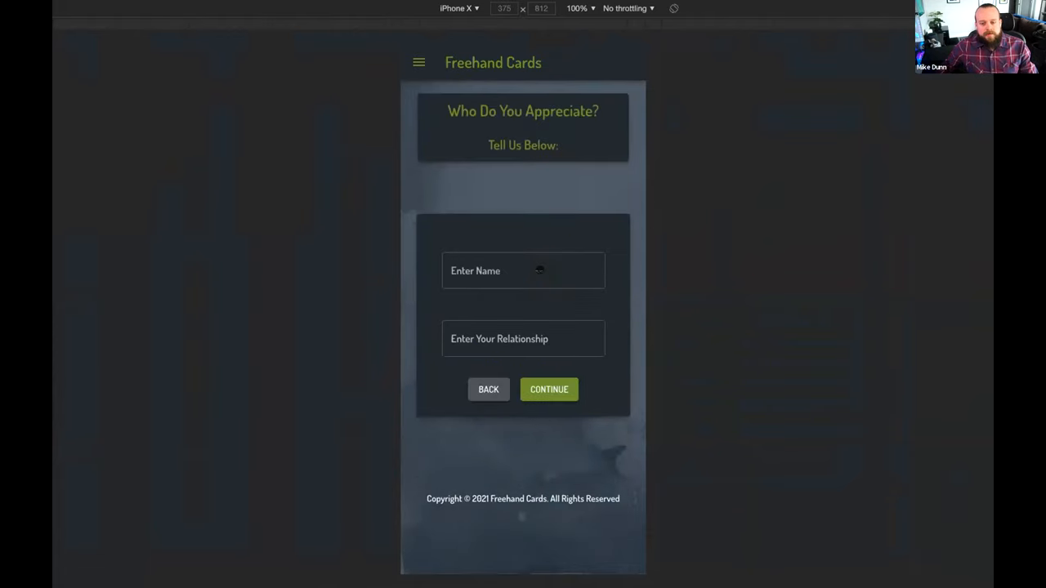
text(S)
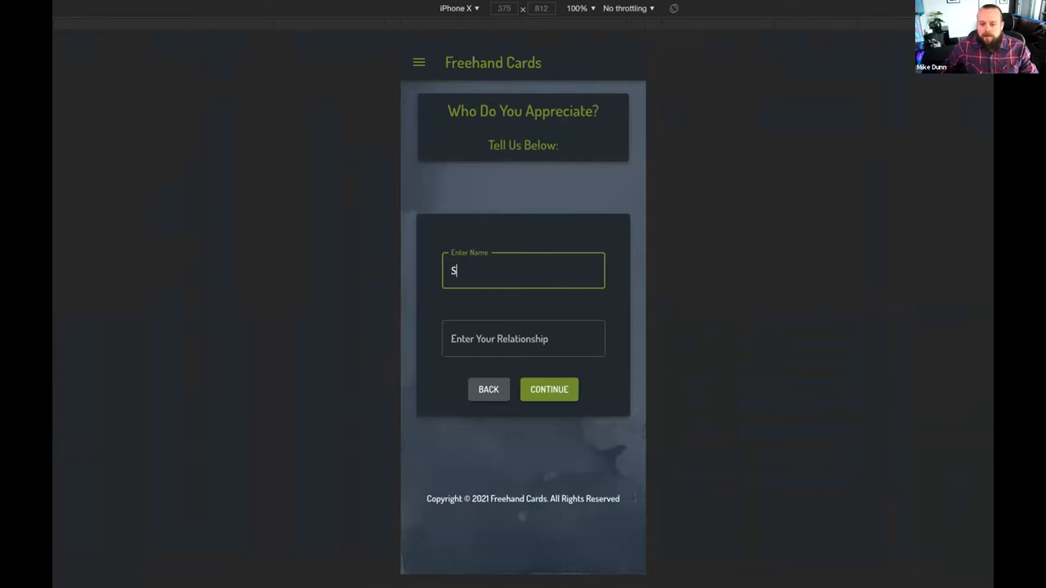
text(Wi)
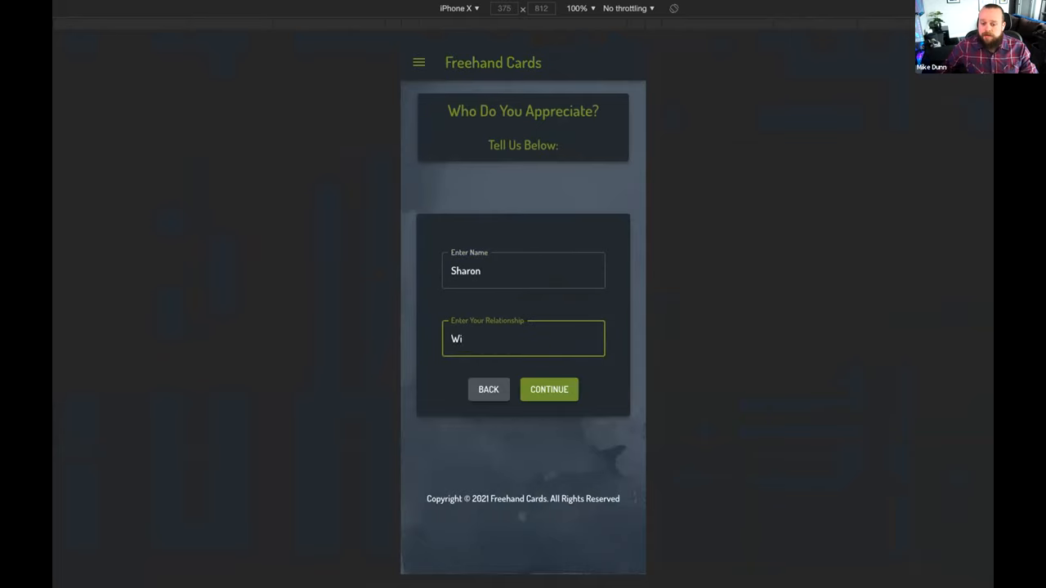
text(fe)
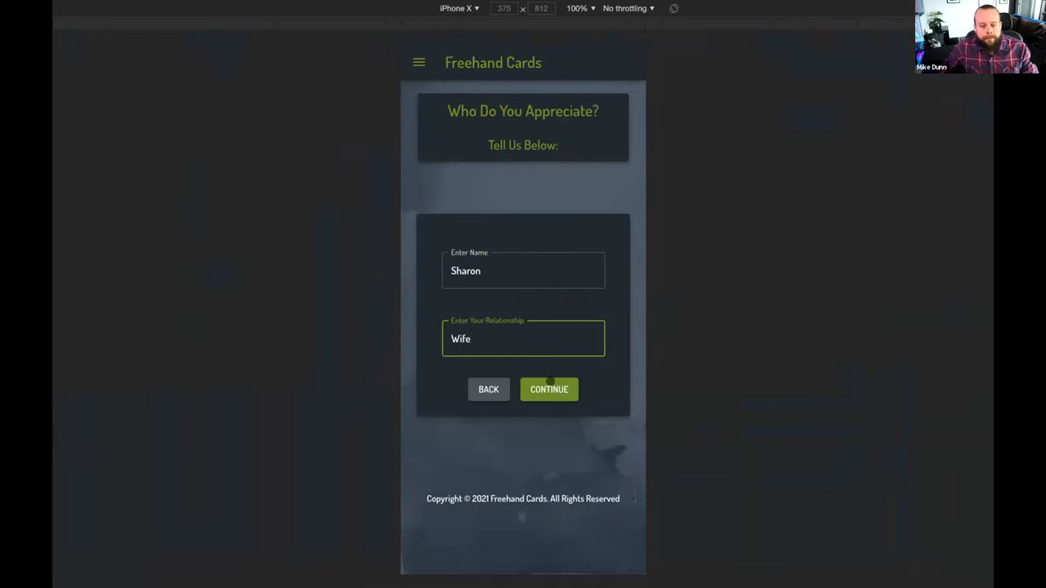
click(548, 389)
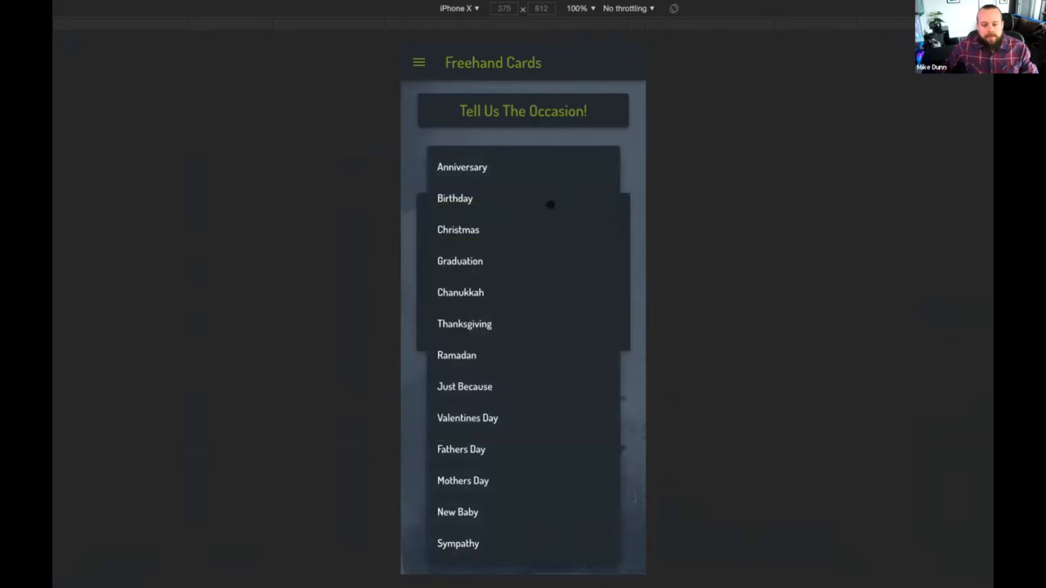
Pick Birthday as the occasion with its date, and choose Funny cards.
click(454, 198)
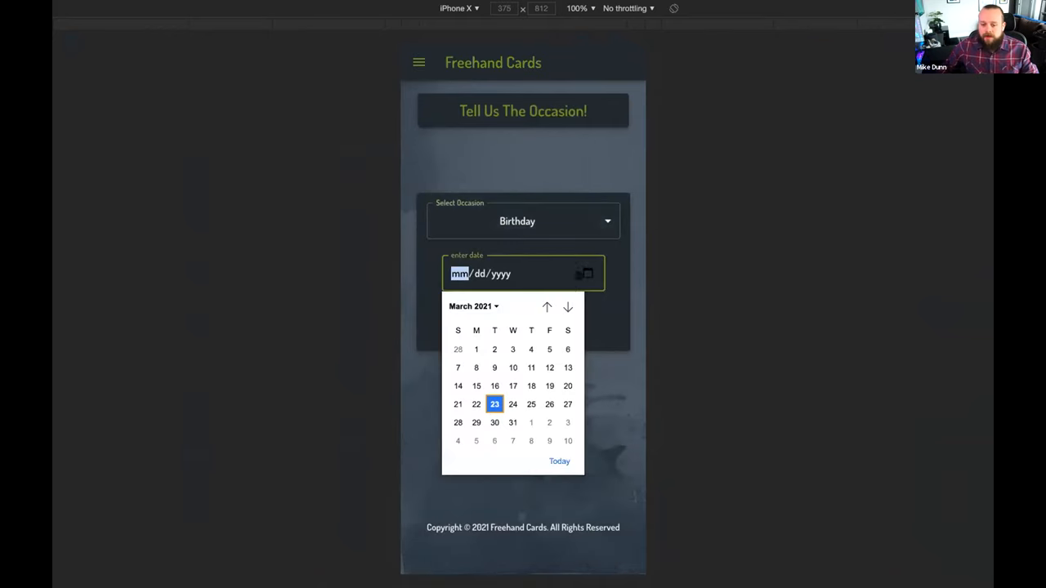
click(567, 307)
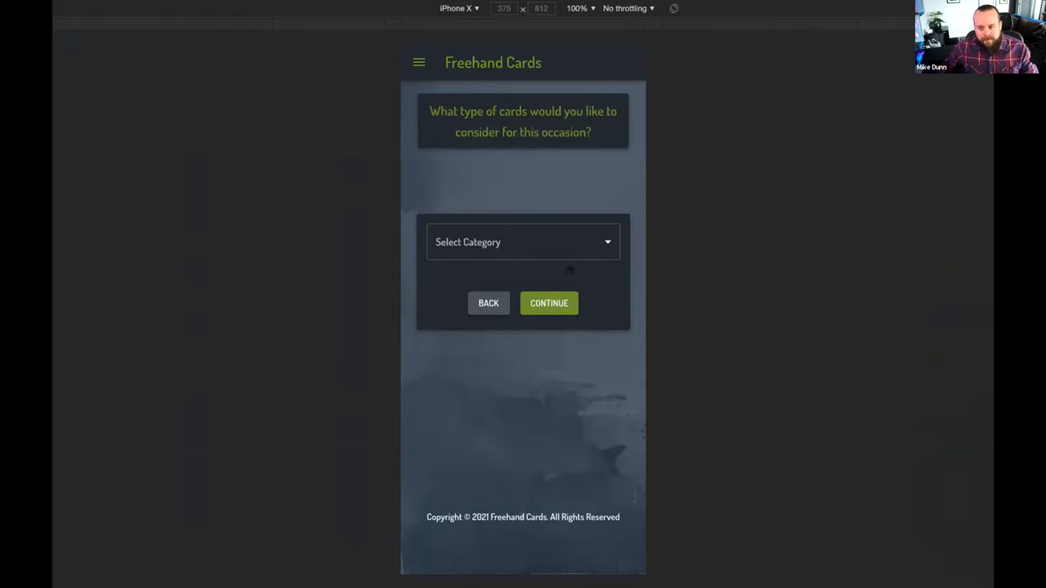
click(523, 241)
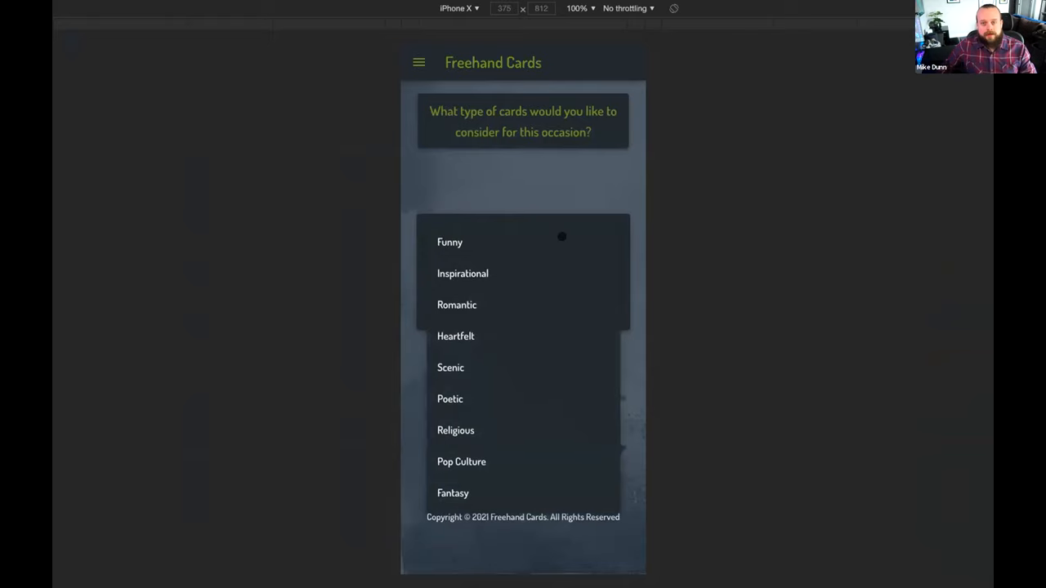
click(449, 242)
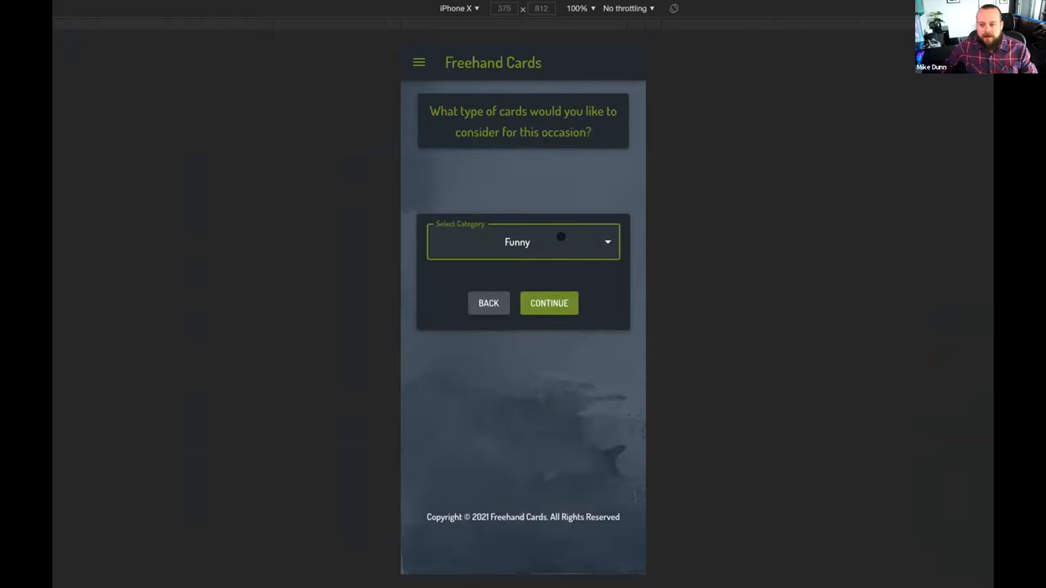
click(549, 303)
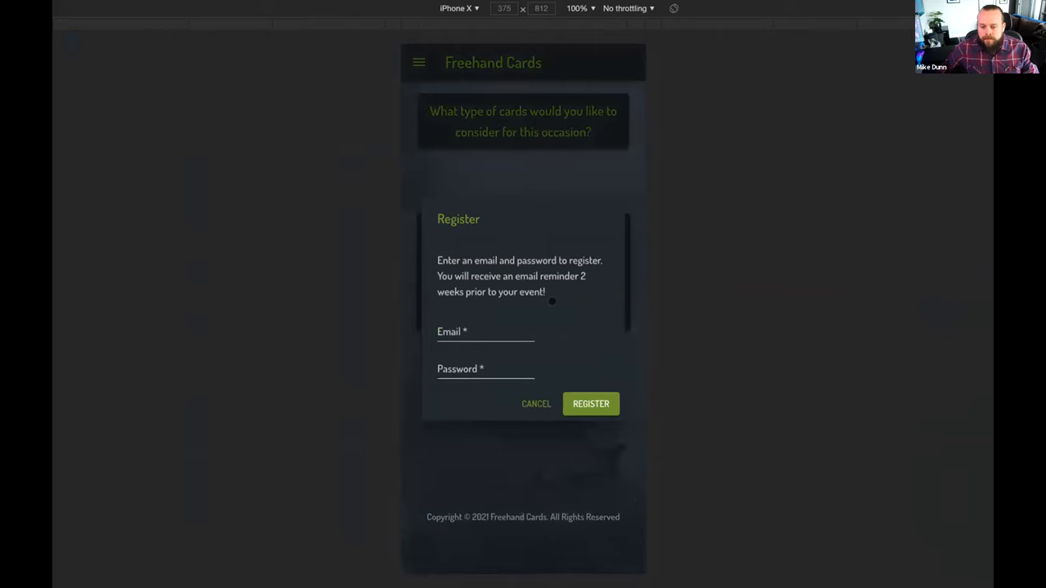
click(486, 331)
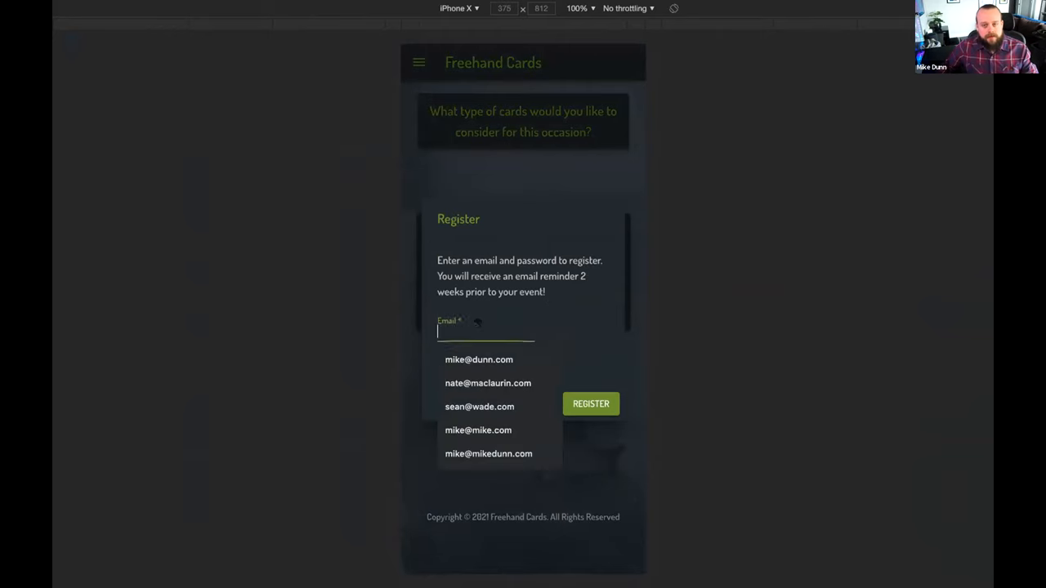
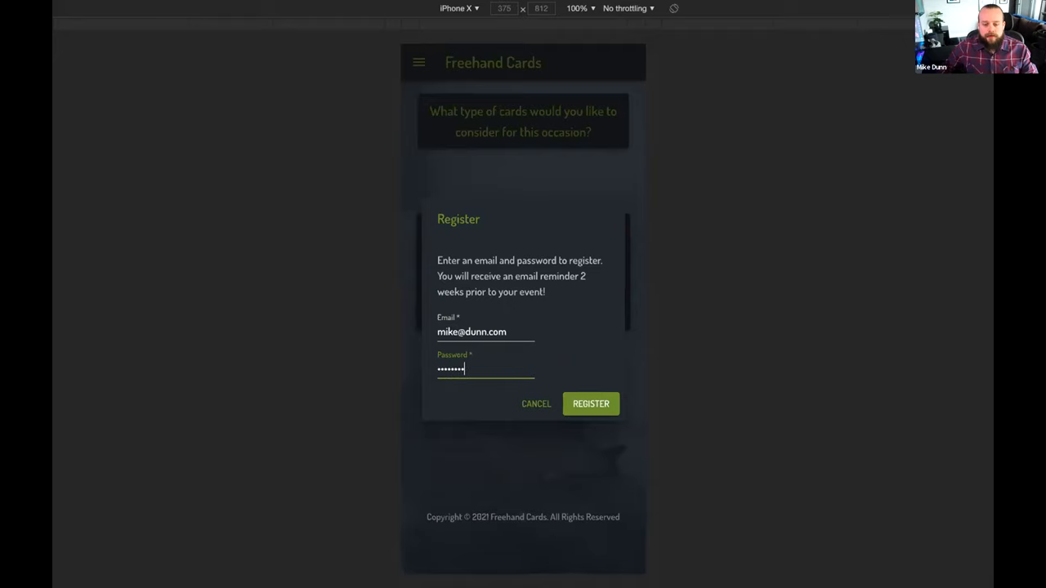
click(589, 403)
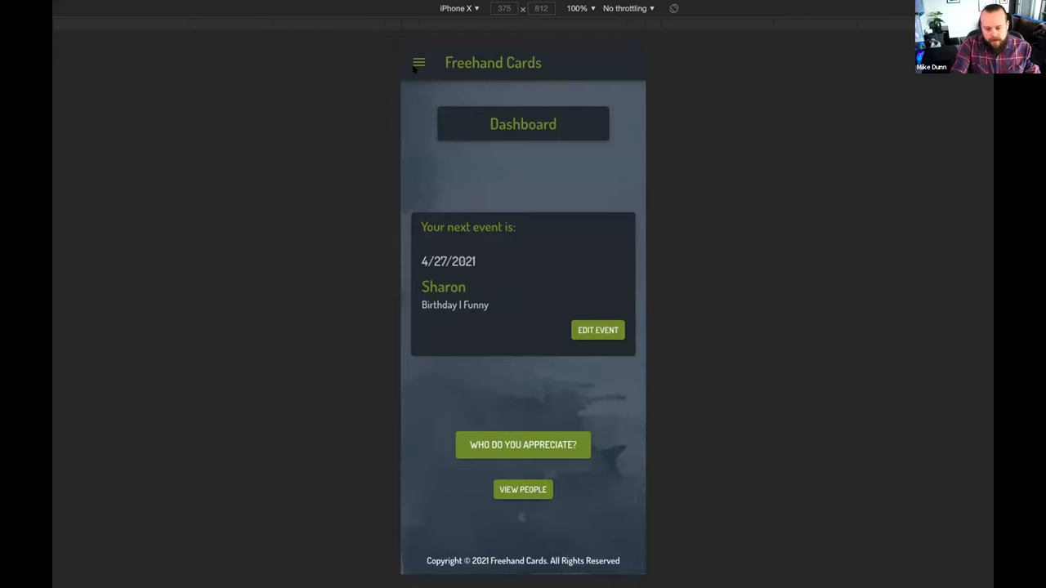
Log out through the navigation menu and confirm.
click(419, 62)
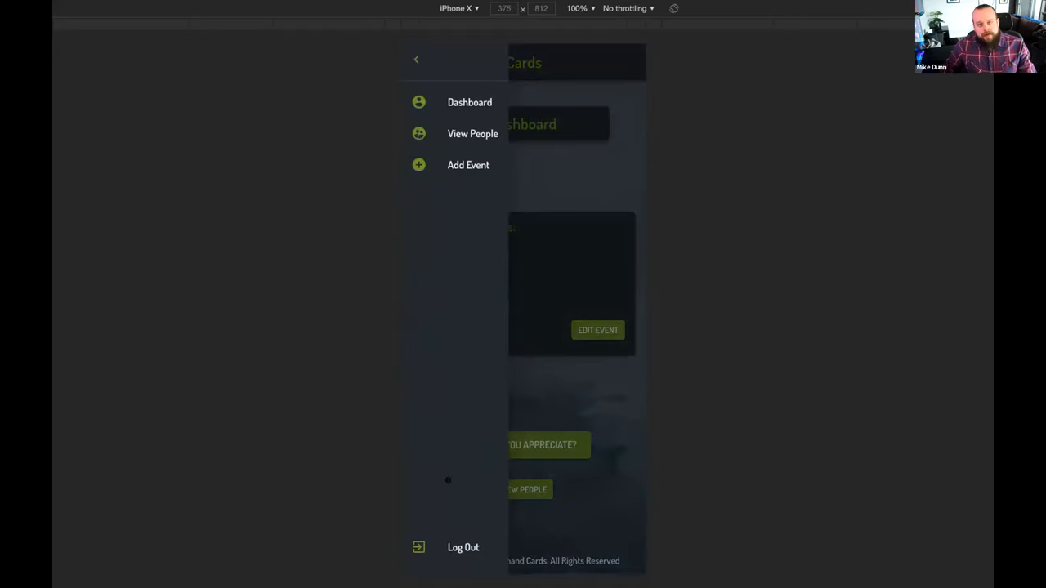
click(463, 546)
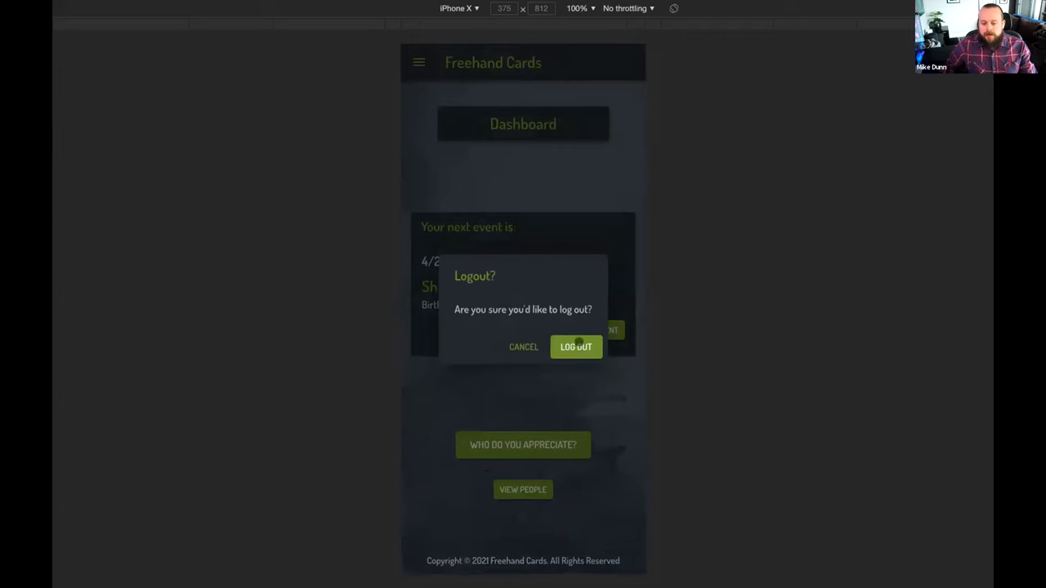
click(576, 346)
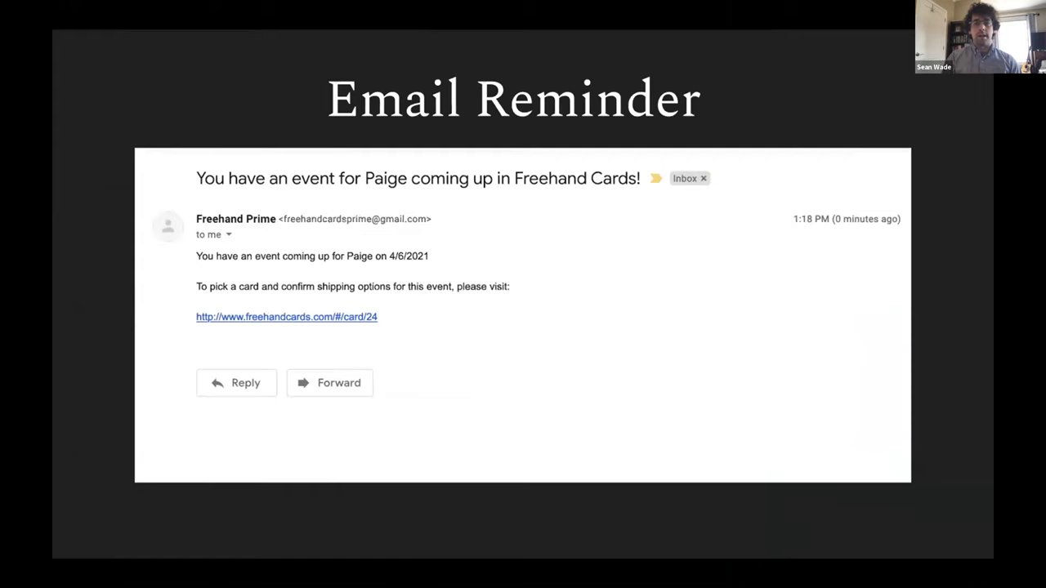
mouse_move(621, 341)
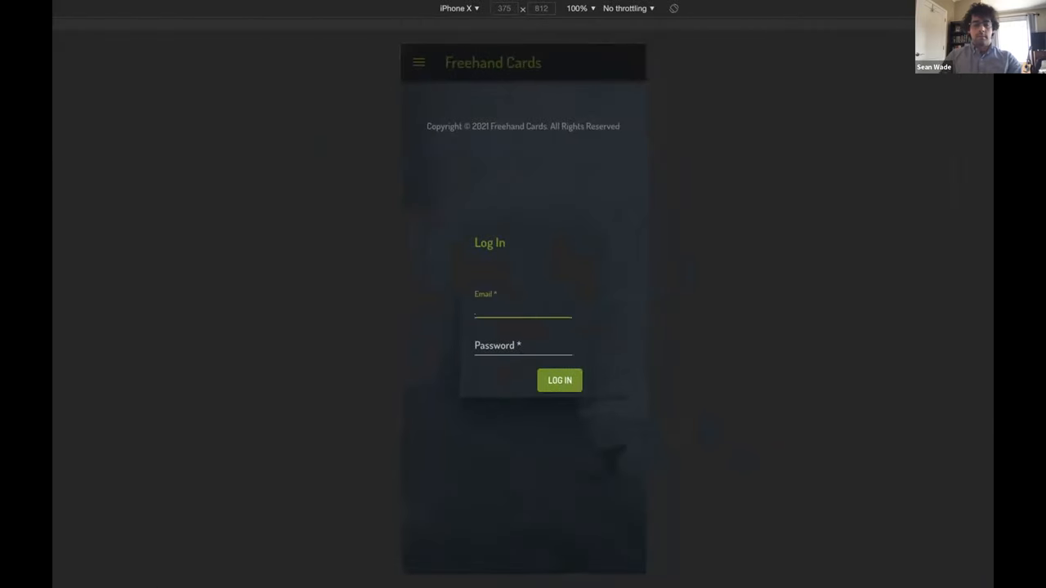
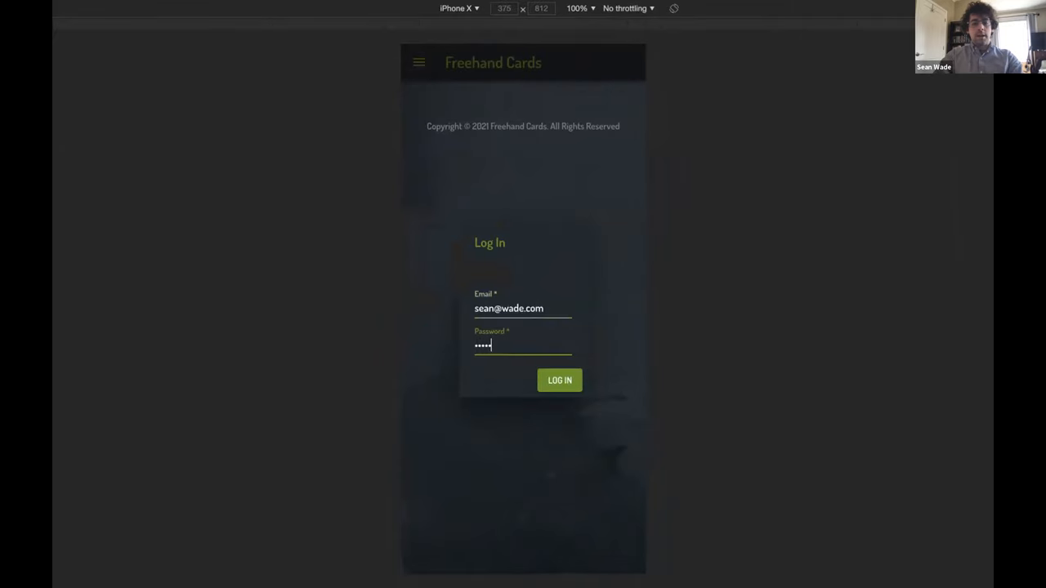
Log in with the sean@w account and scroll down through the suggested card designs.
click(560, 380)
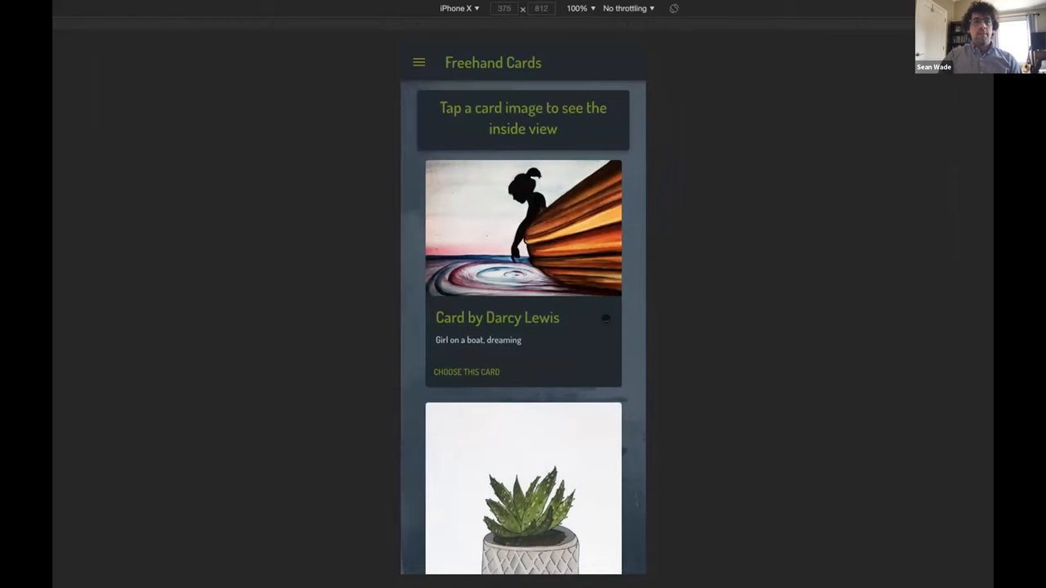
scroll(down, 3)
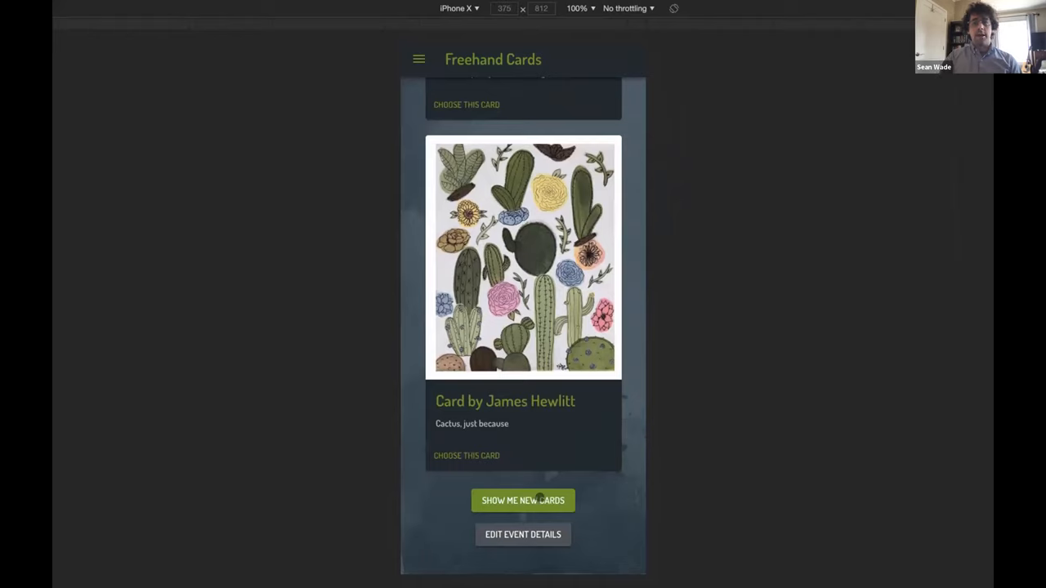
scroll(down, 3)
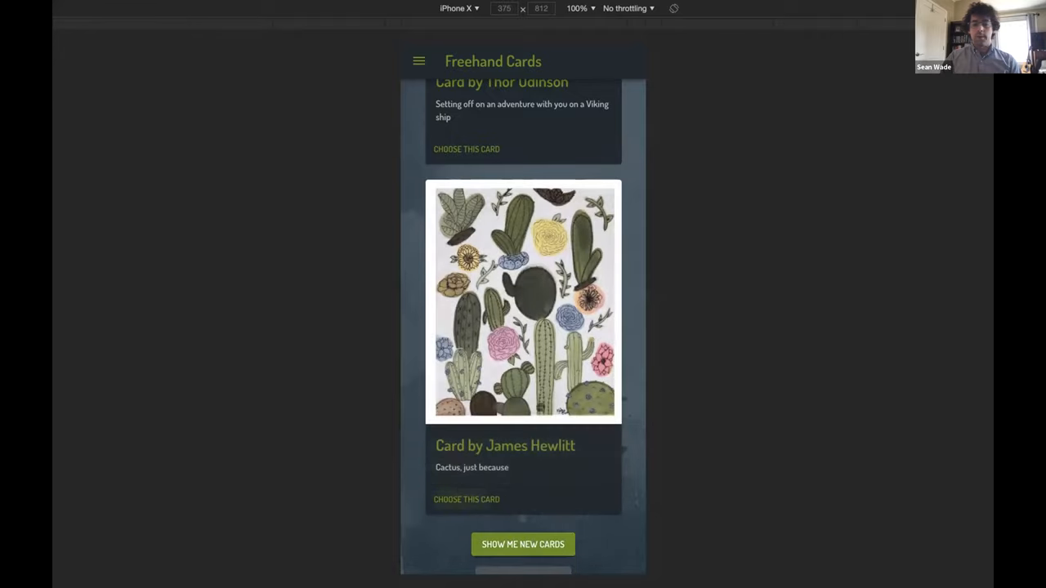
click(466, 500)
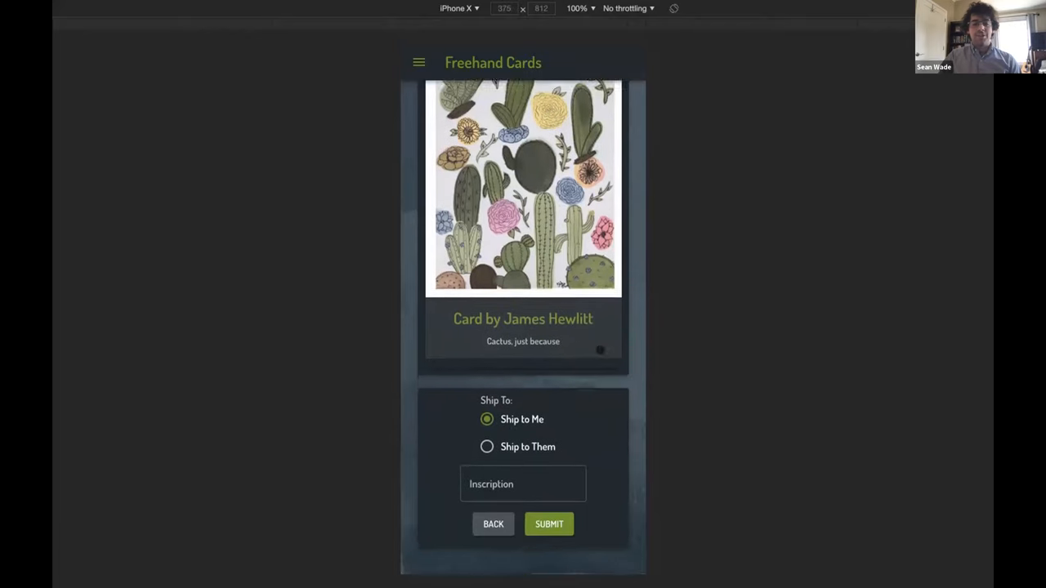
scroll(down, 3)
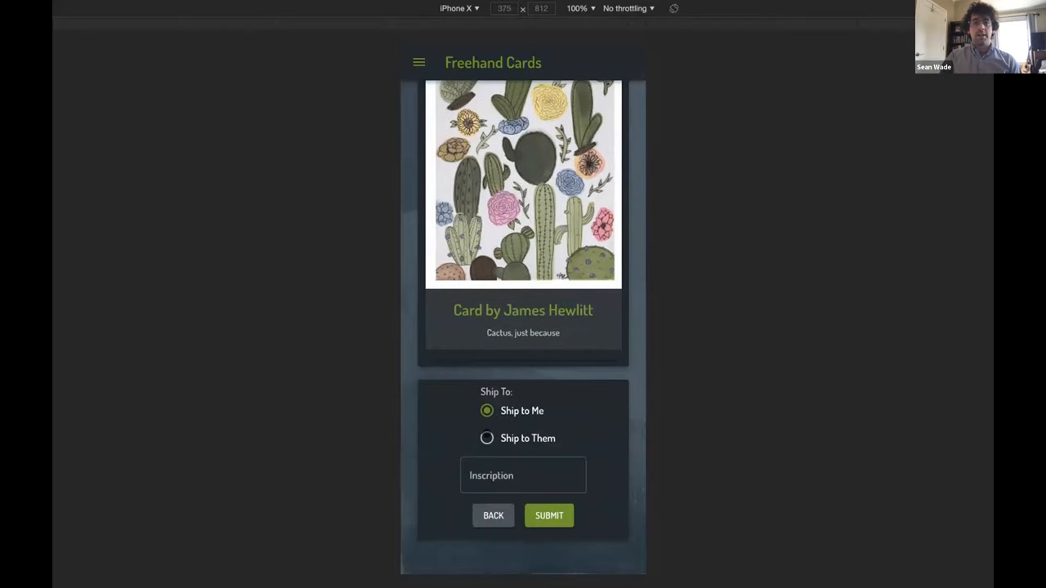
click(487, 438)
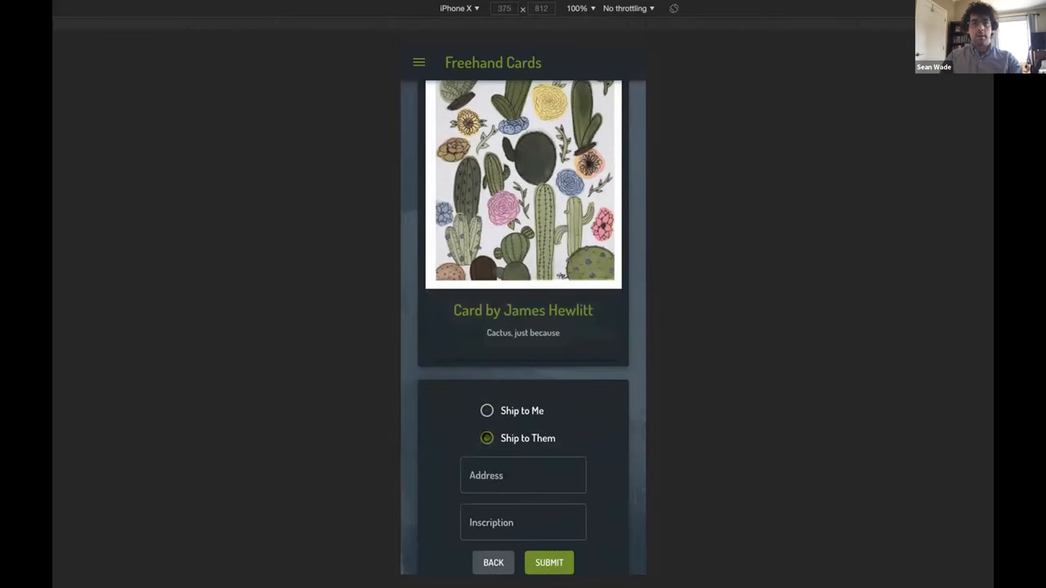
text(42 Wallaby Way, Sydney)
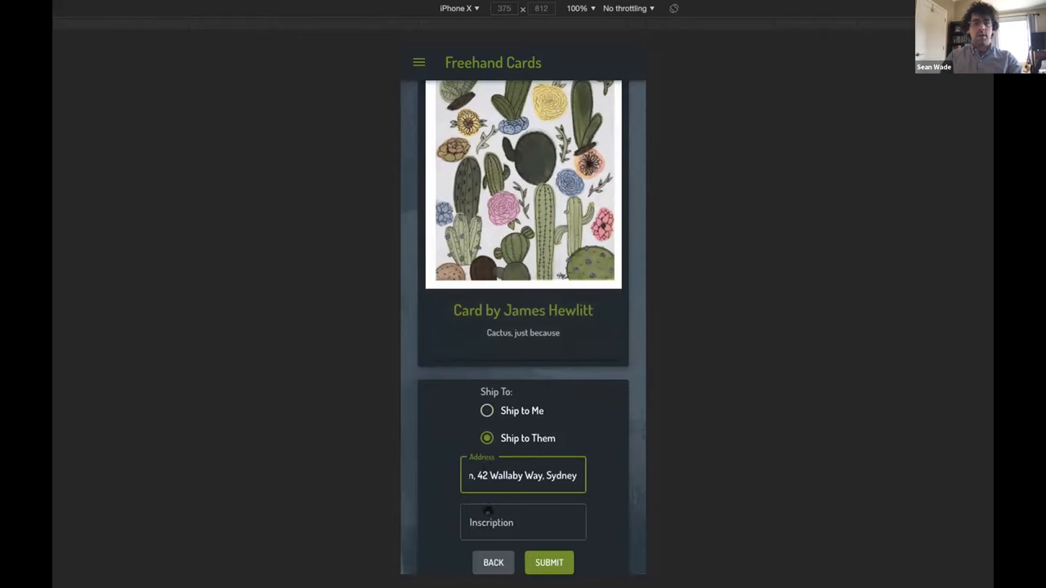
Add a congratulations inscription, then submit and confirm the order to Paige.
text(Congrats -)
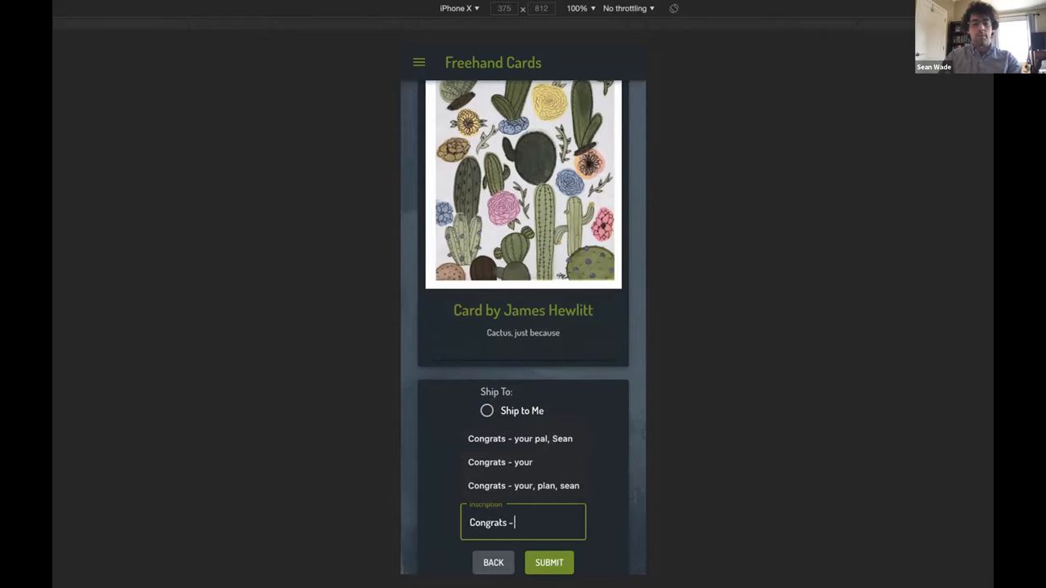
click(487, 437)
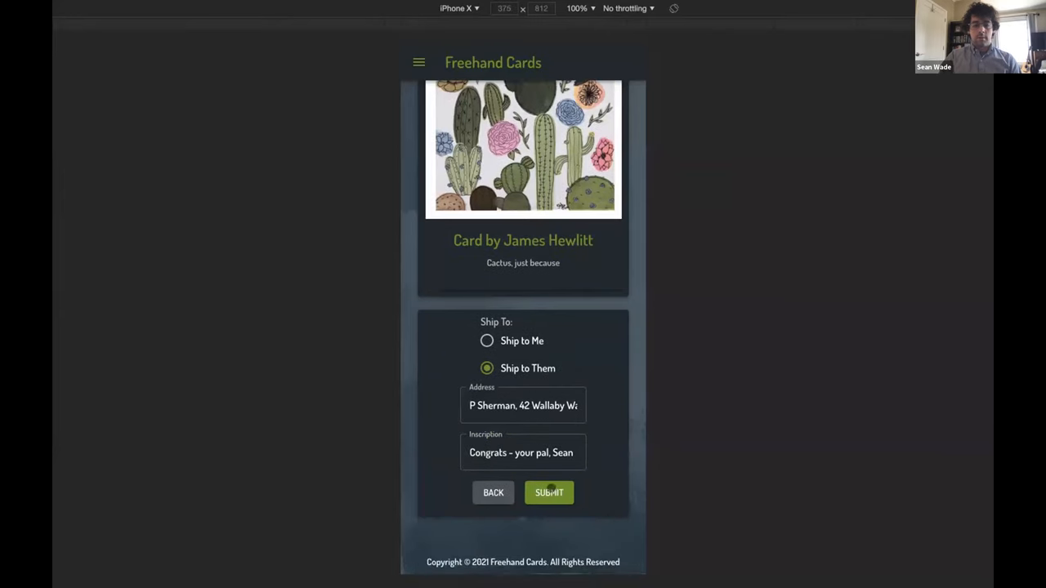
click(549, 492)
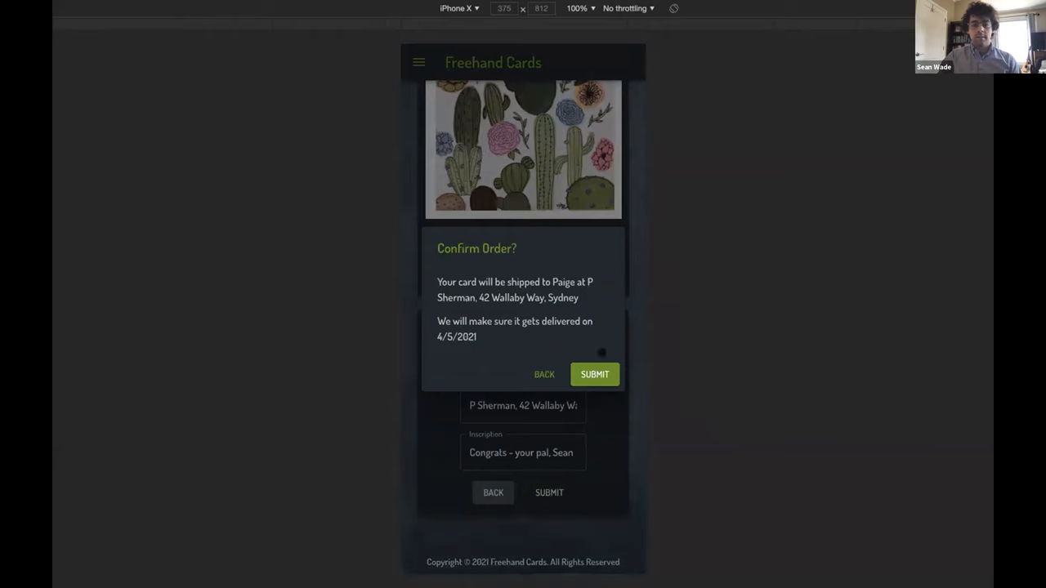
click(595, 374)
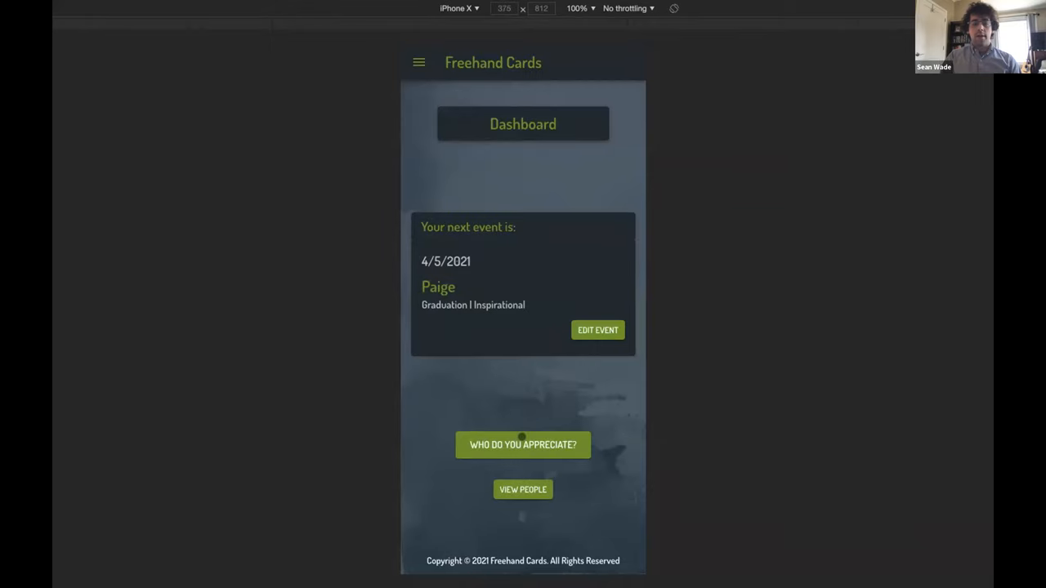
Select Jon as the person and New Baby as the occasion.
click(522, 445)
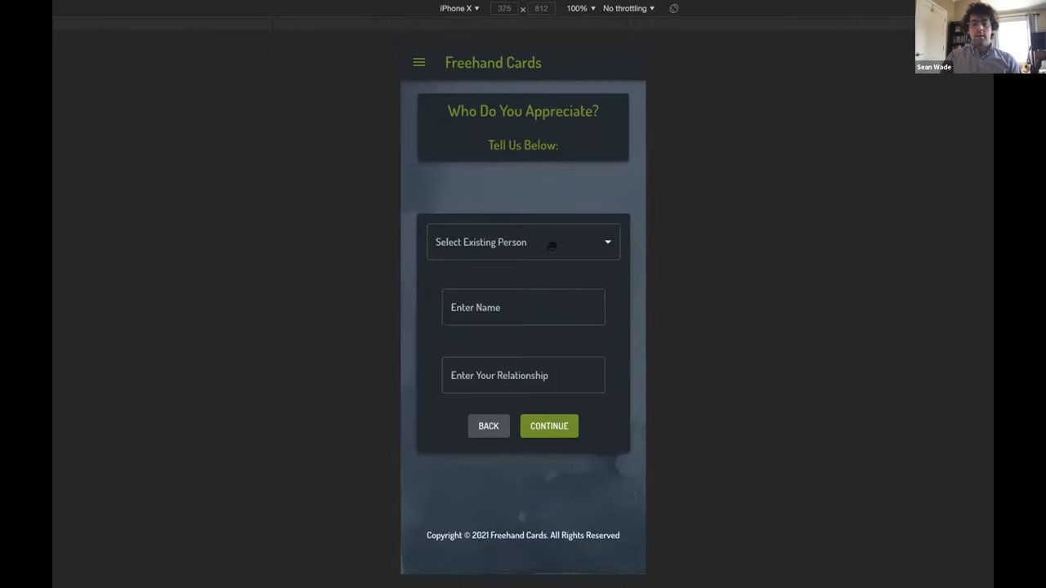
click(523, 242)
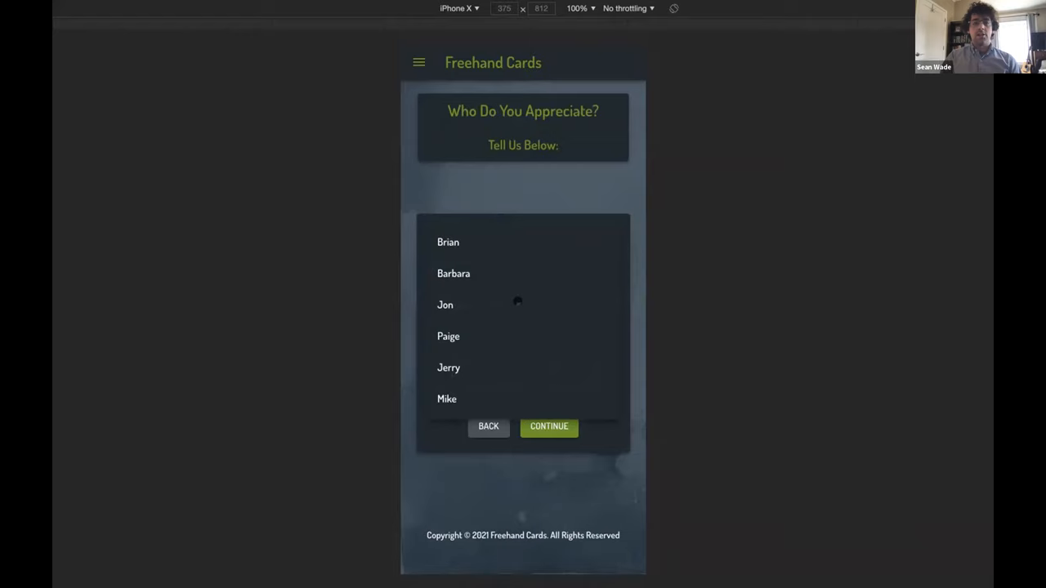
click(444, 305)
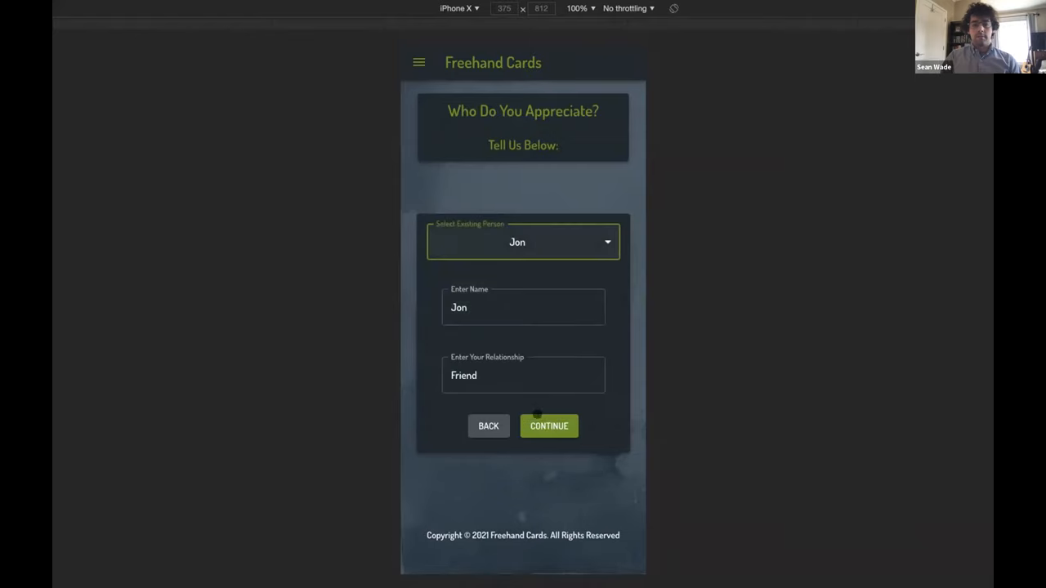
click(548, 426)
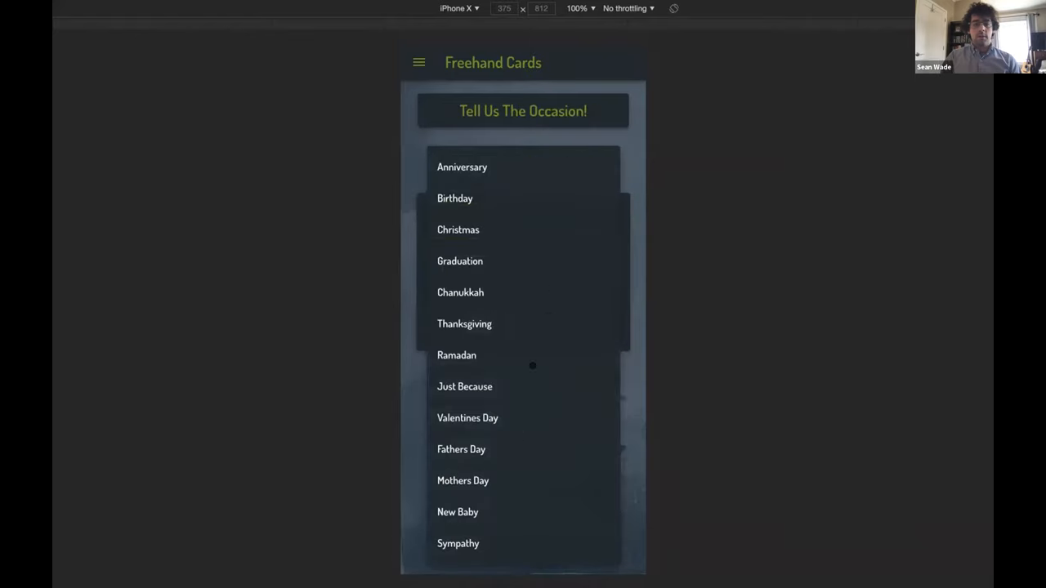
mouse_move(511, 512)
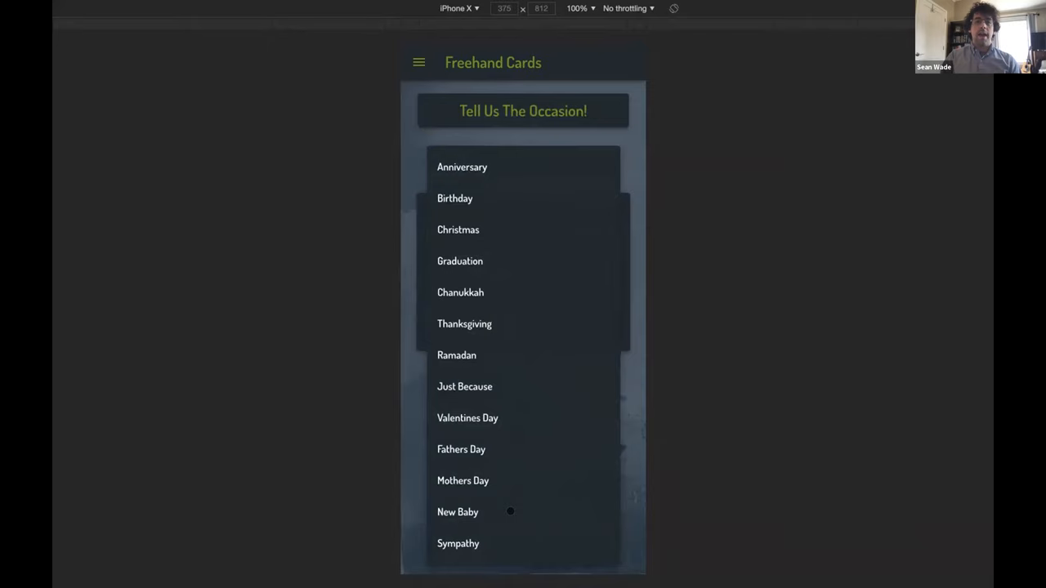
click(458, 512)
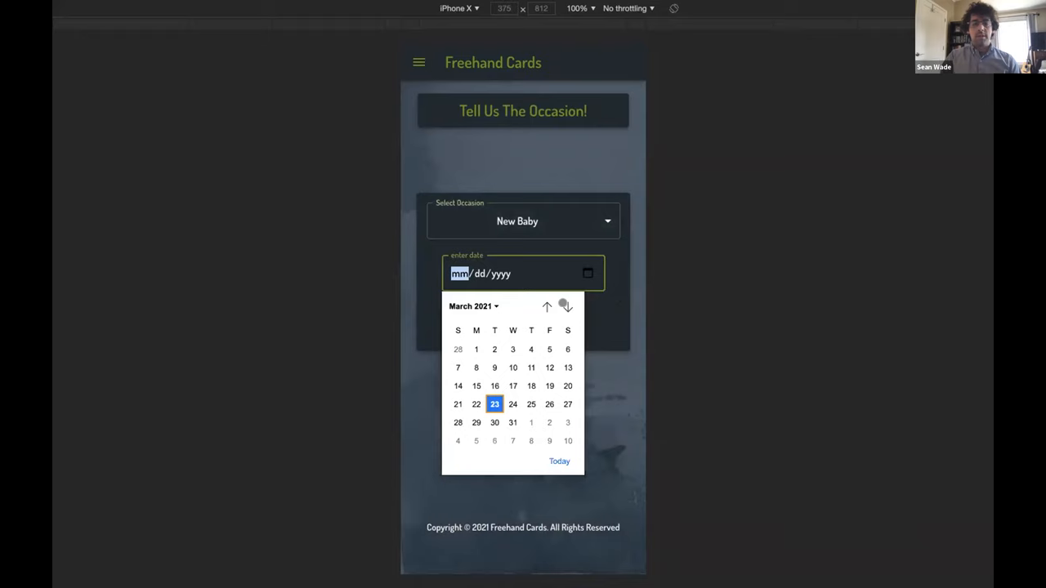
Set the date to April 27, 2021, choose Funny cards, and save the event.
click(567, 306)
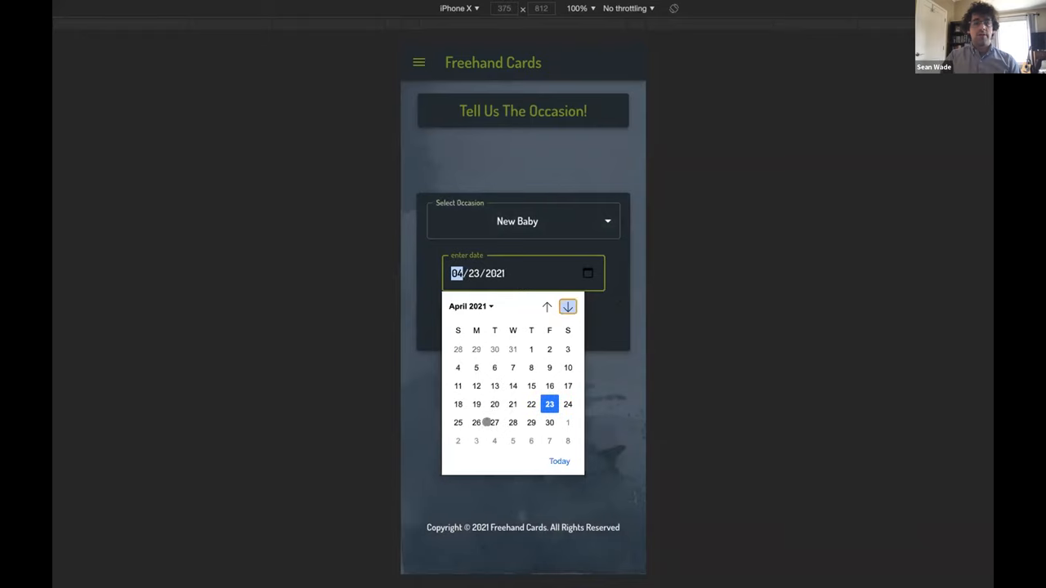
click(494, 422)
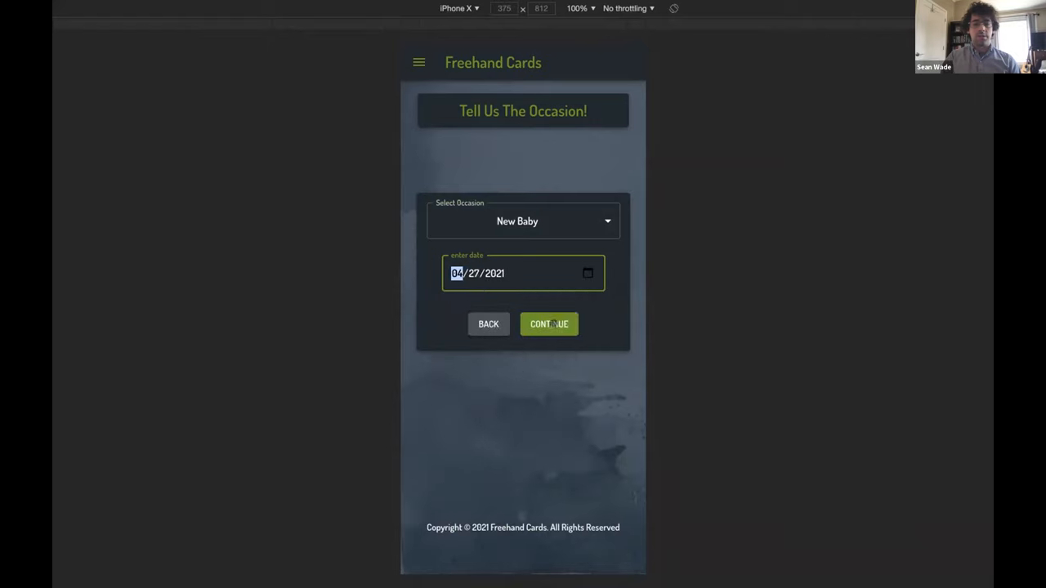
click(549, 324)
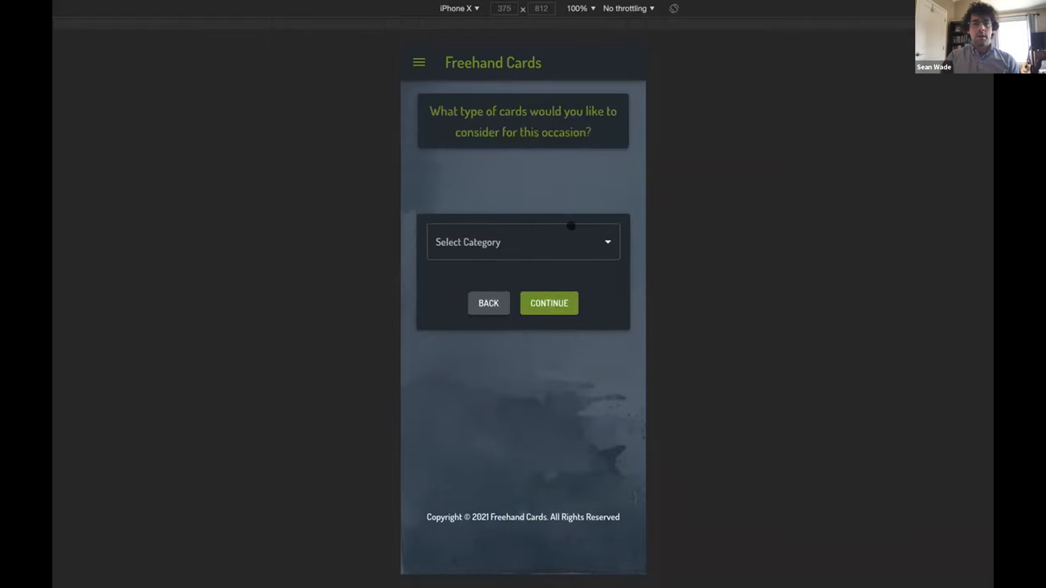
click(523, 241)
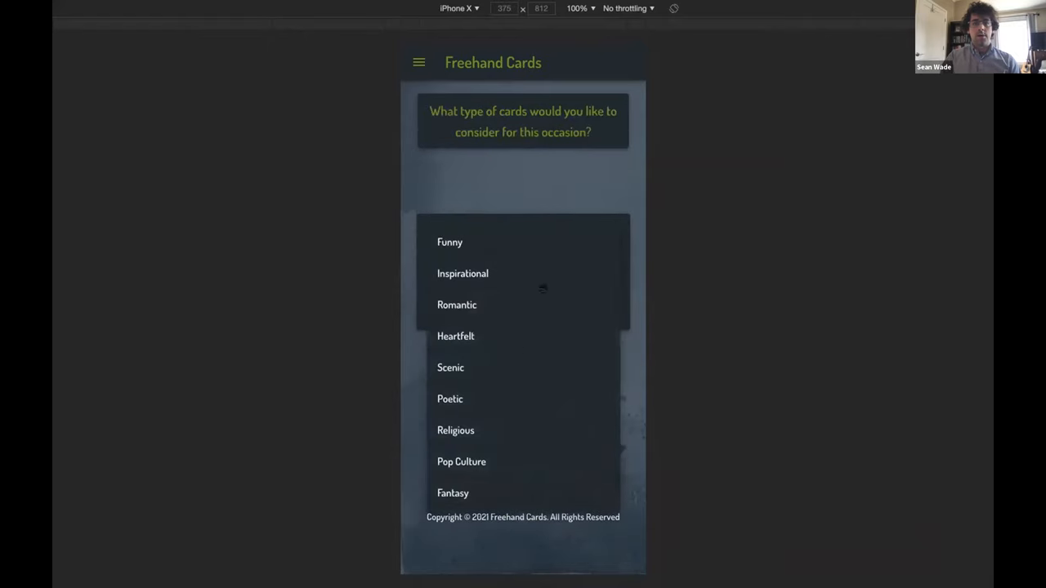
click(449, 241)
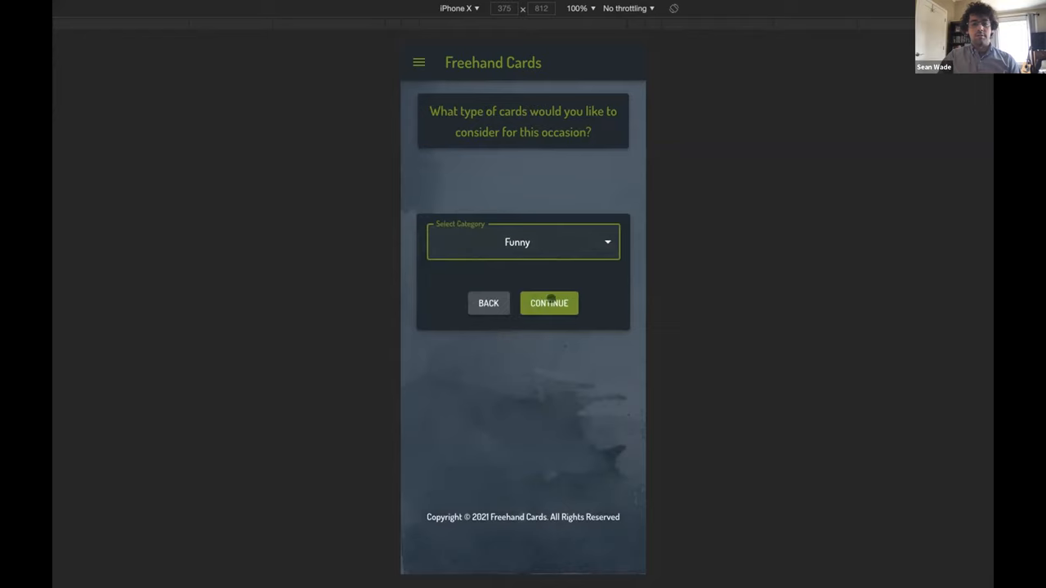
click(549, 303)
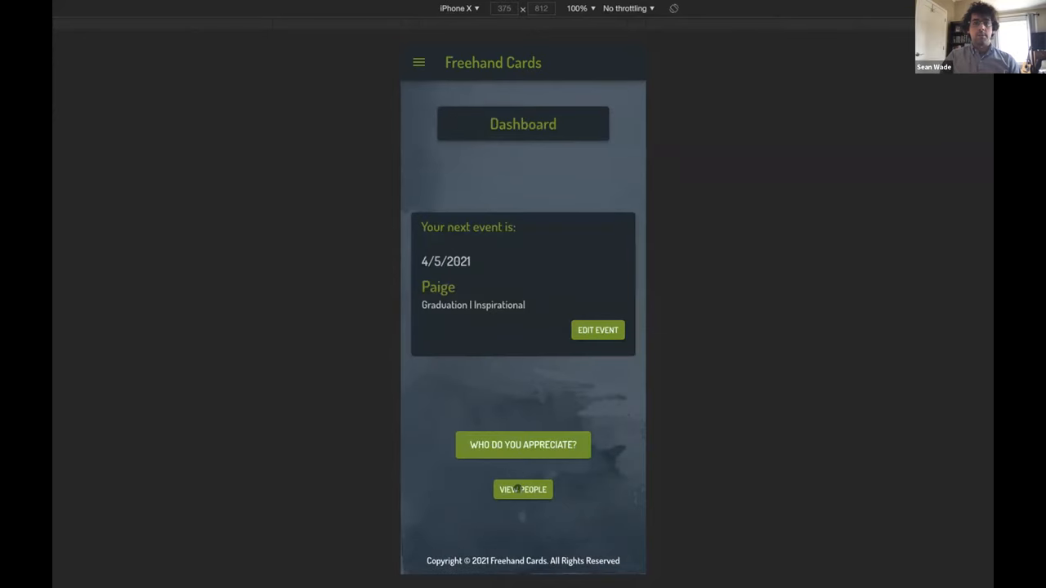
Find Jon under View People, view his events, and edit his Birthday event.
click(523, 489)
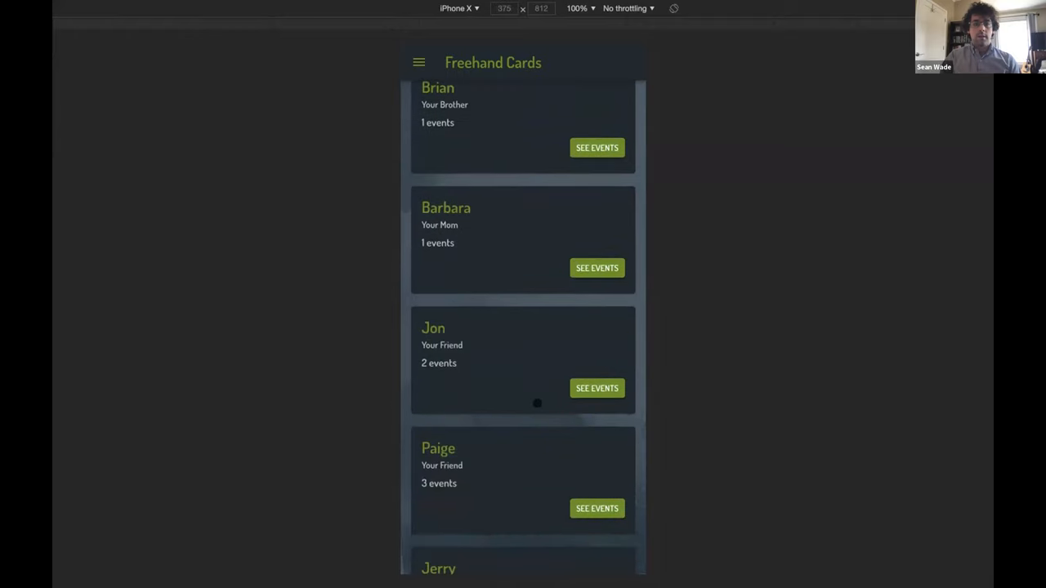
scroll(down, 3)
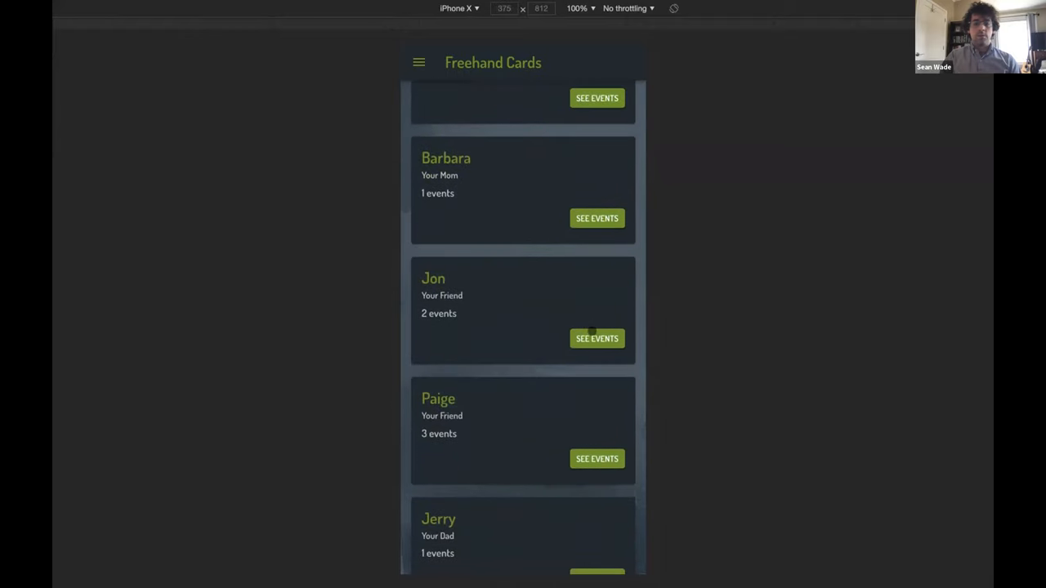
click(597, 338)
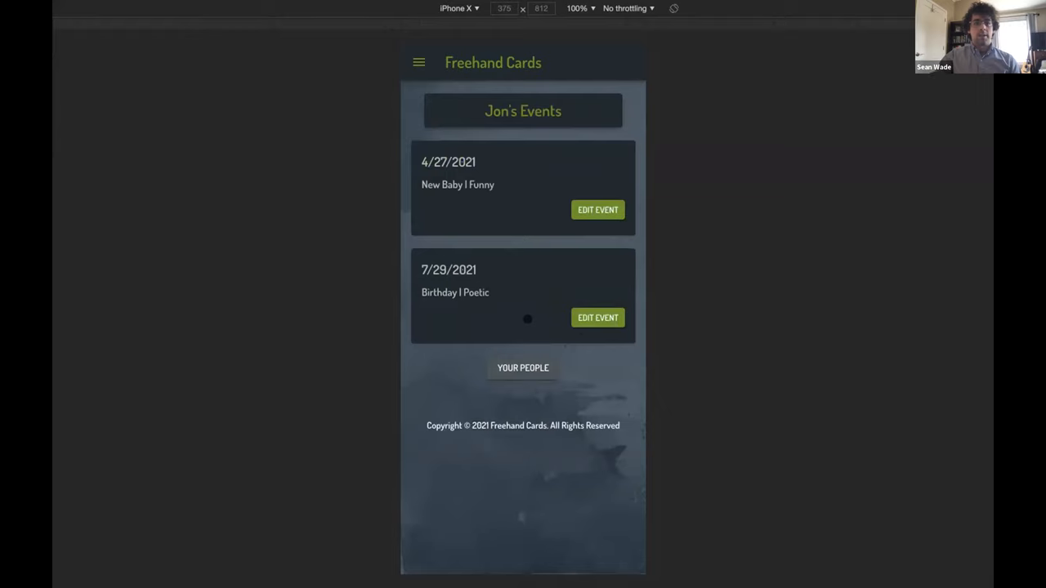
mouse_move(499, 193)
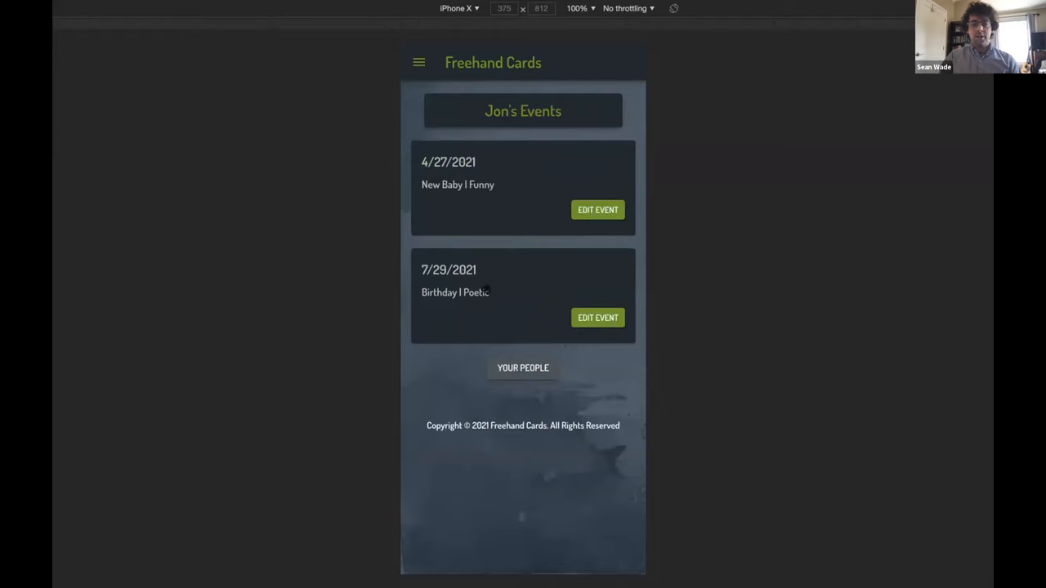
click(597, 317)
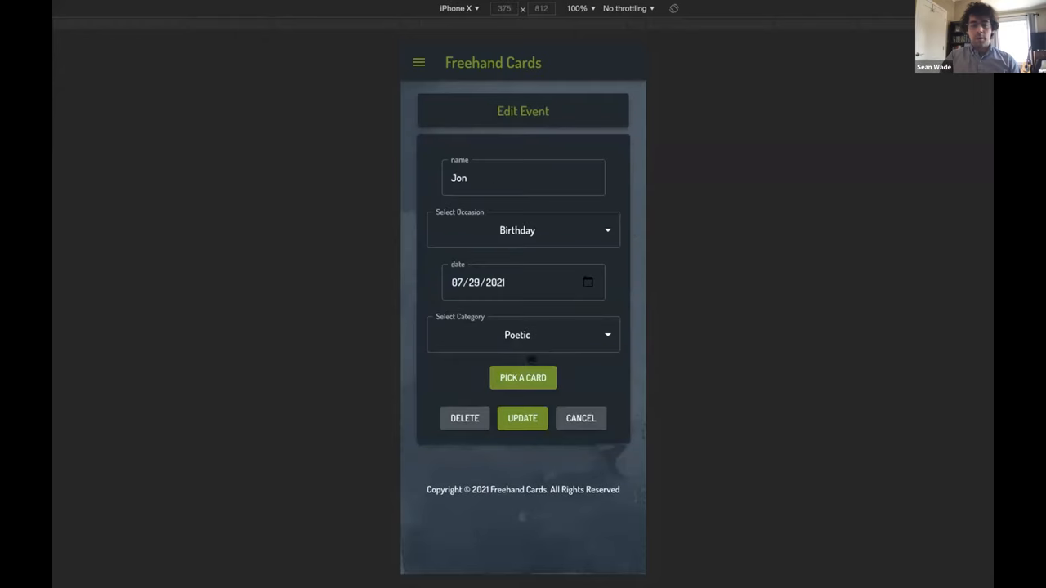
click(523, 335)
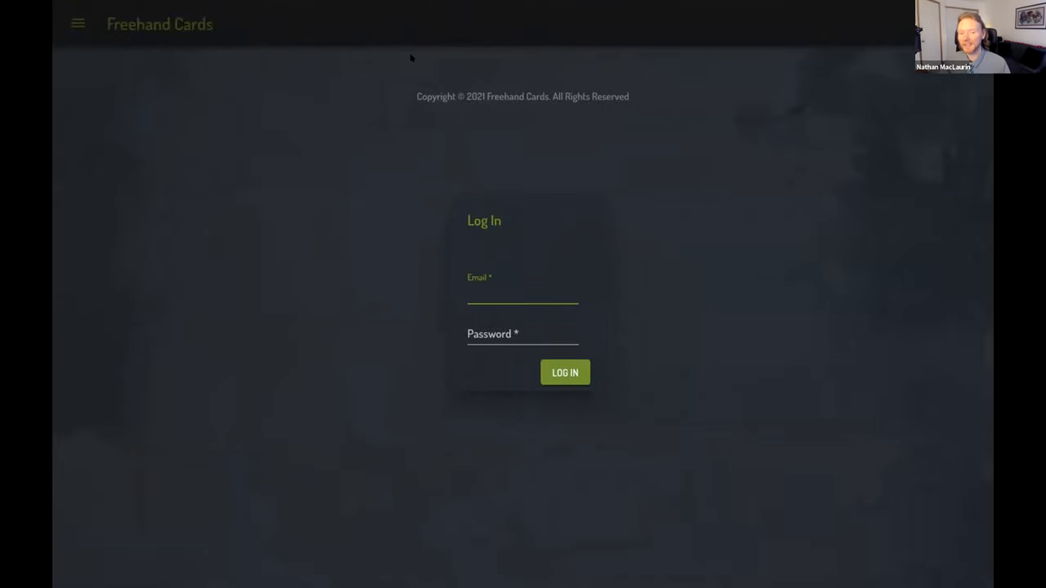
mouse_move(444, 109)
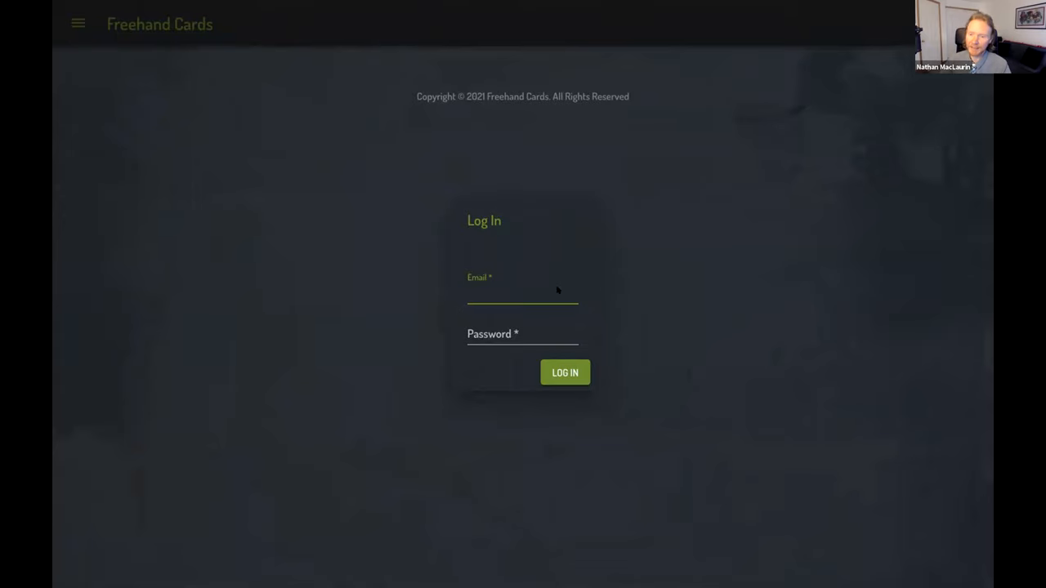
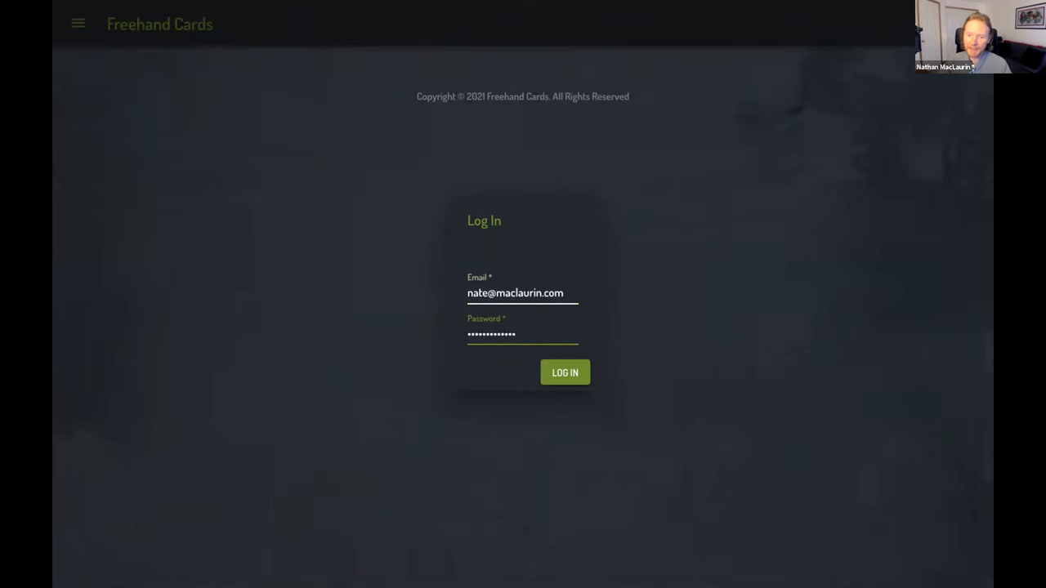
Log in with the admin email and password.
click(565, 372)
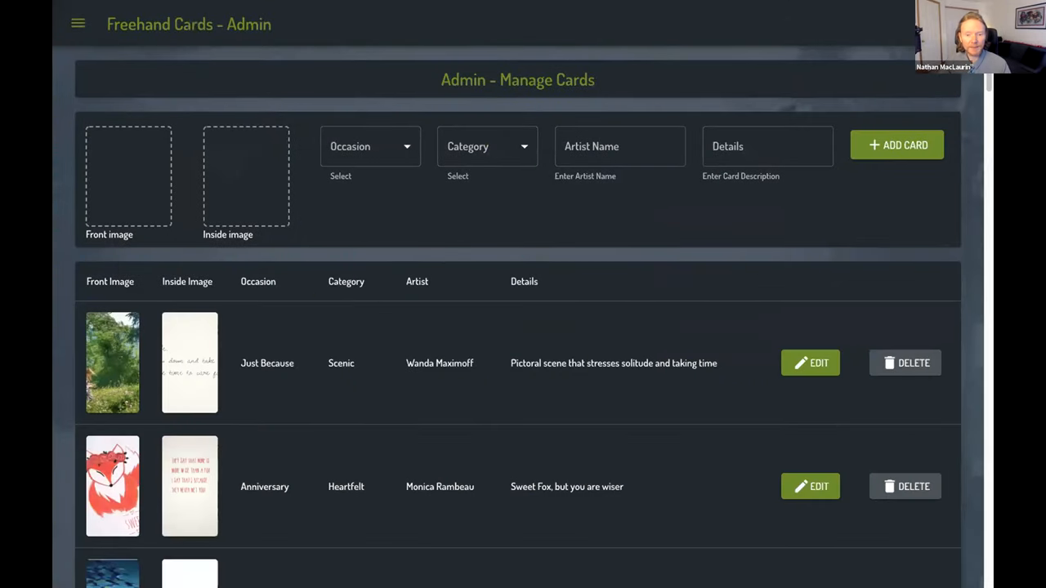
mouse_move(430, 302)
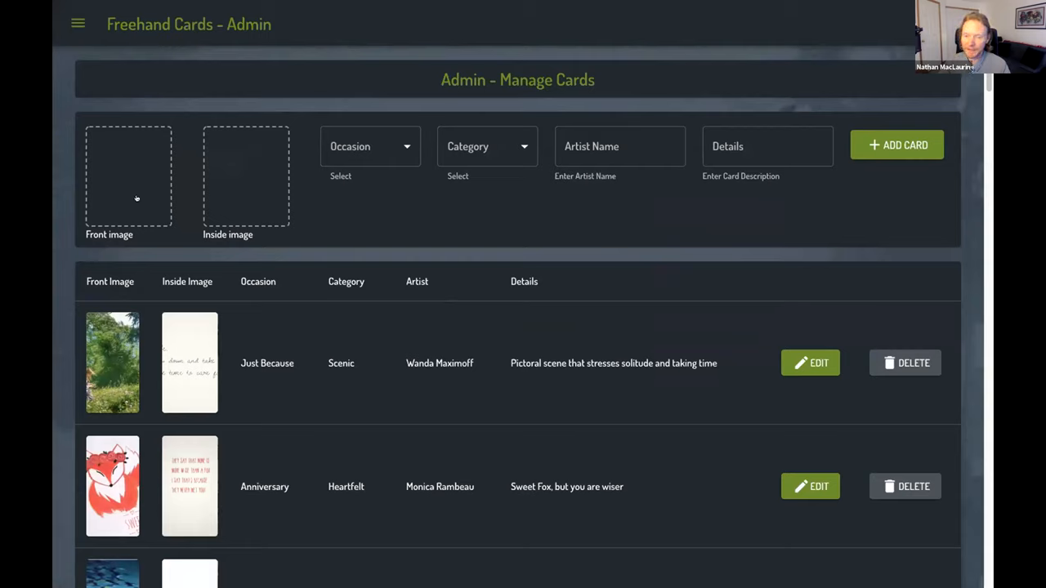
Upload the spooky pupper front image and choose the inside image.
click(128, 176)
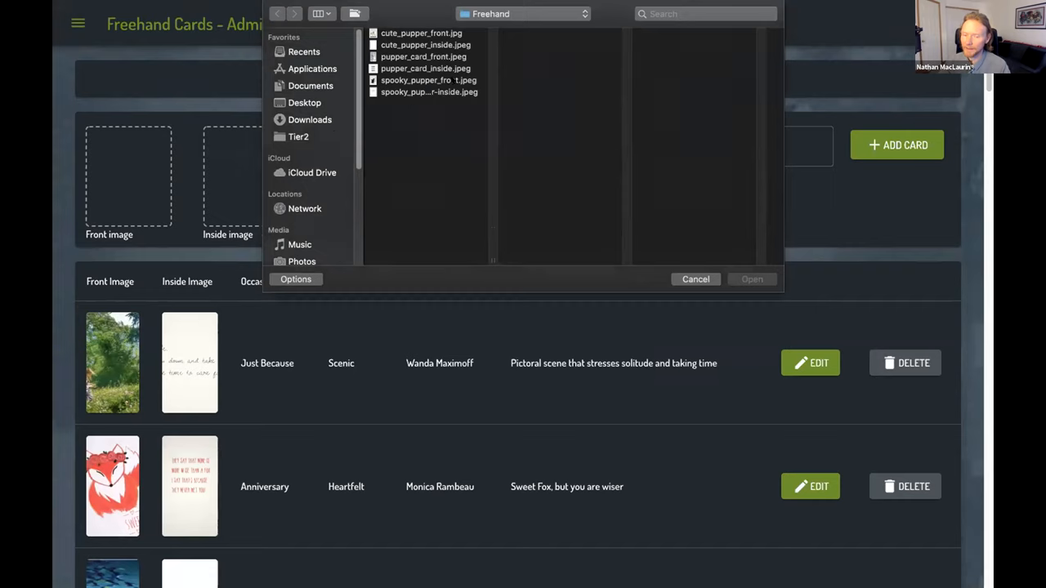
click(428, 80)
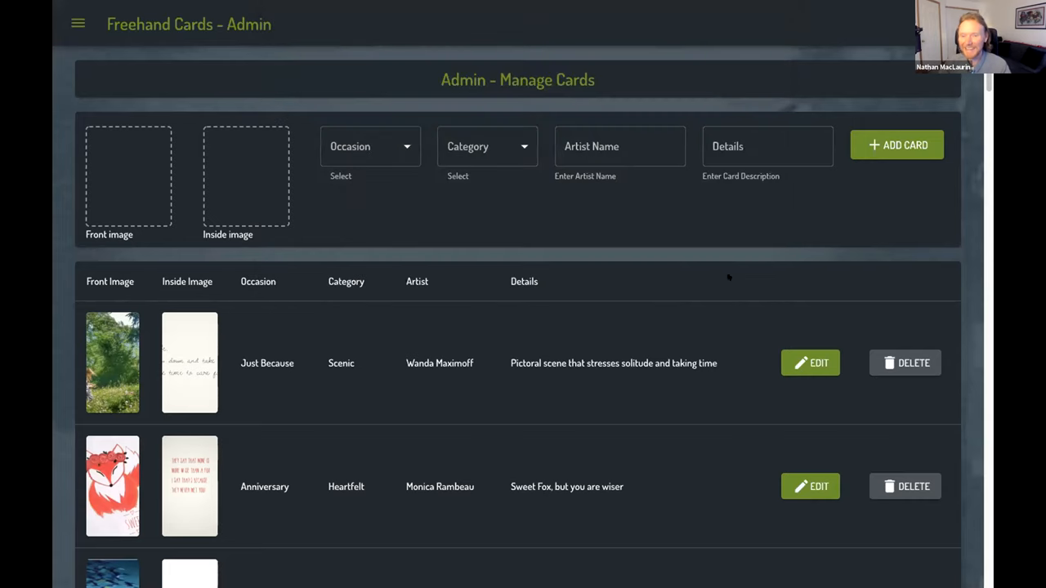
click(127, 176)
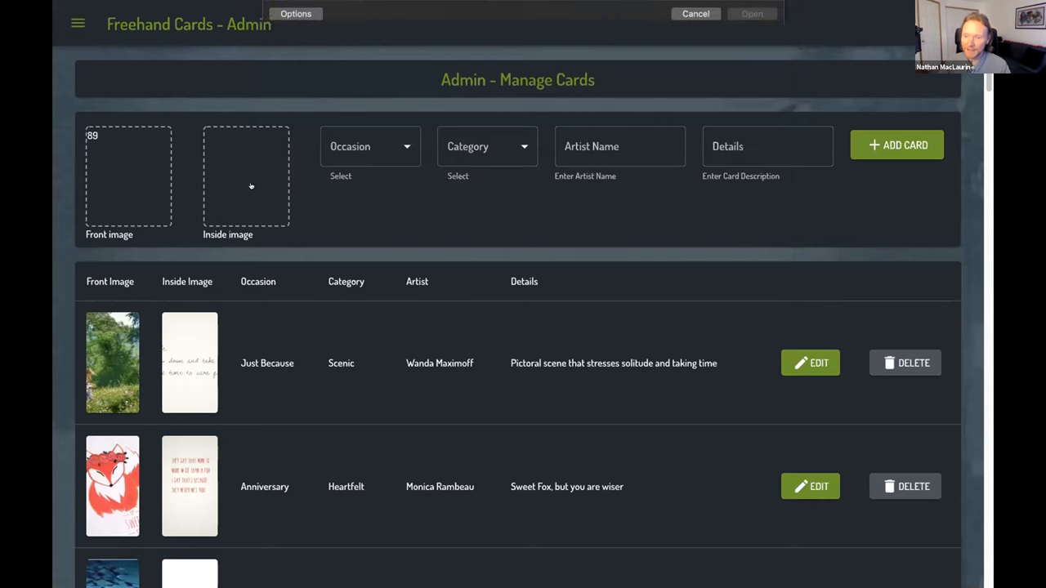
click(428, 91)
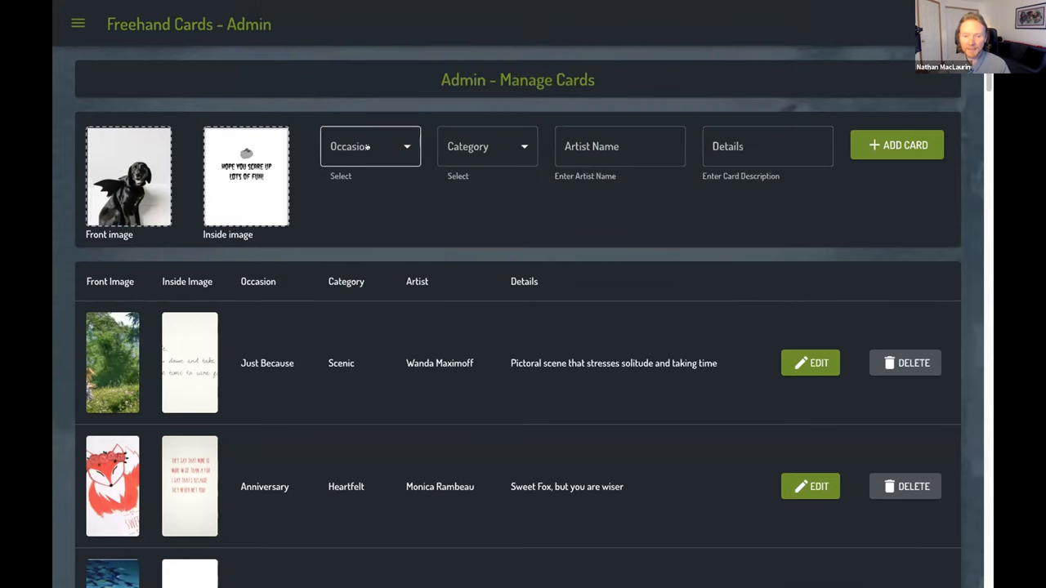
Leave both Occasion and Category set to Not Specified.
click(370, 146)
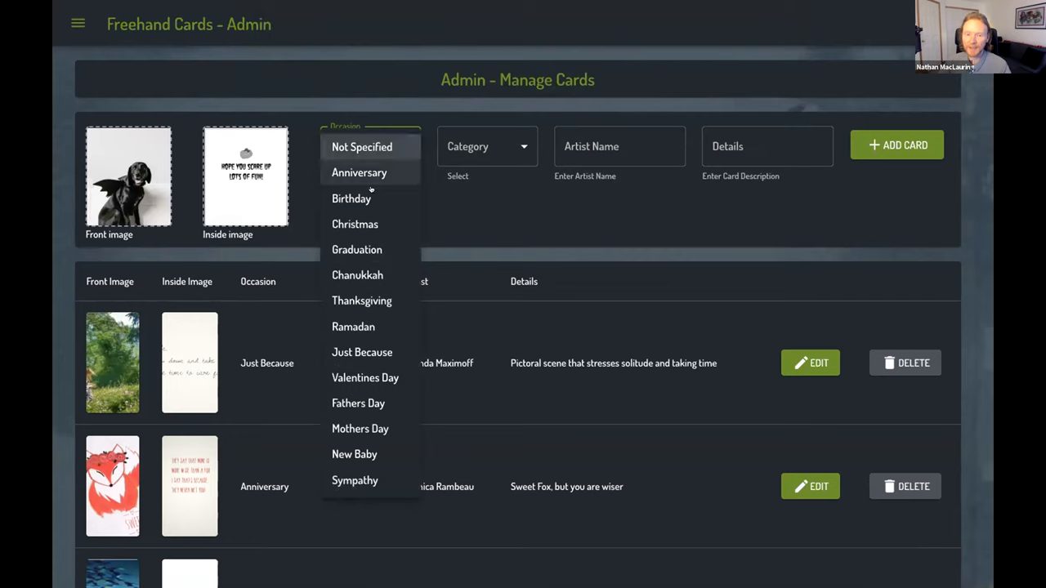
mouse_move(365, 378)
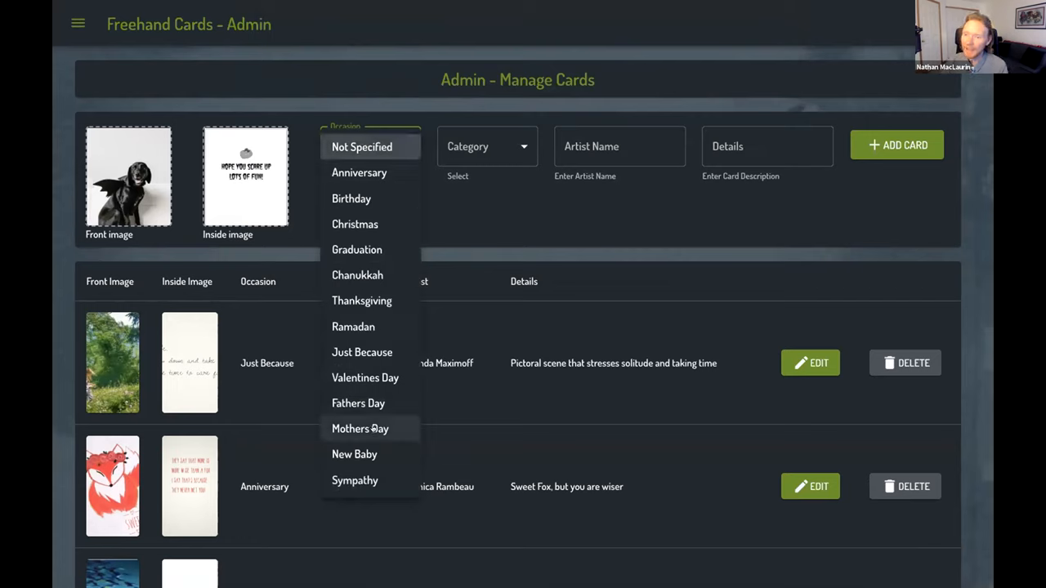
mouse_move(366, 378)
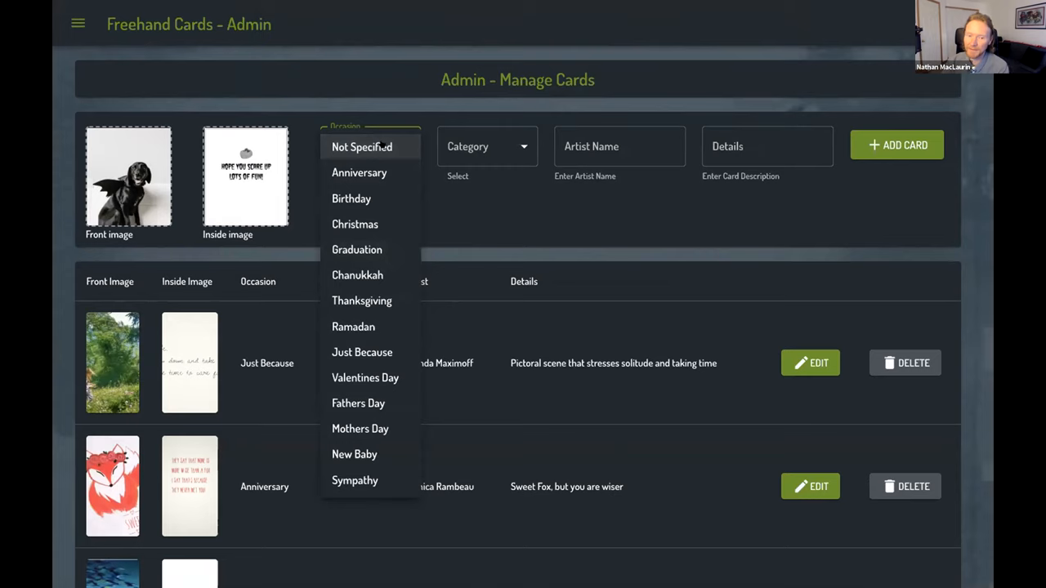
click(362, 146)
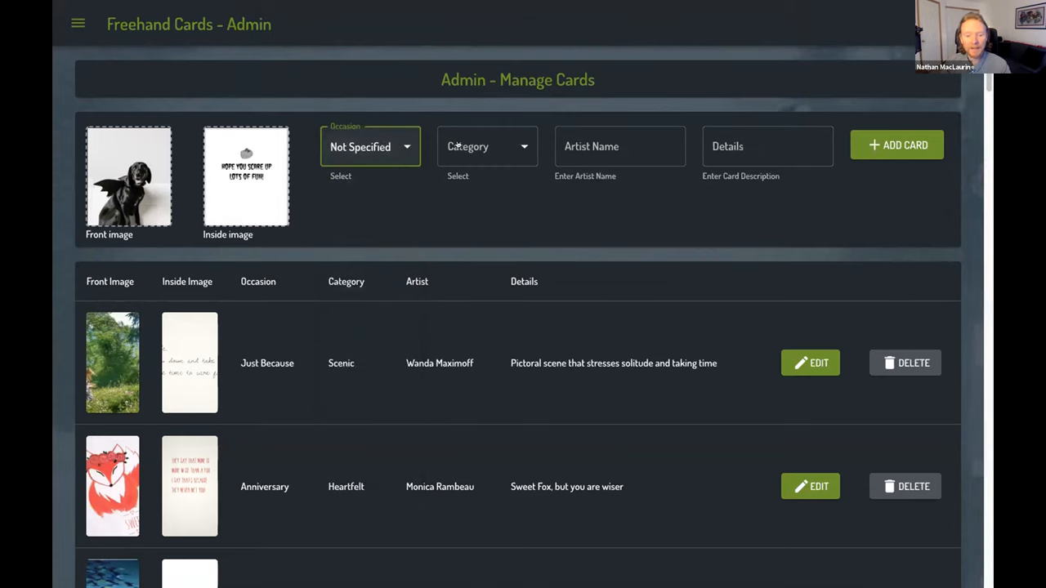
click(487, 146)
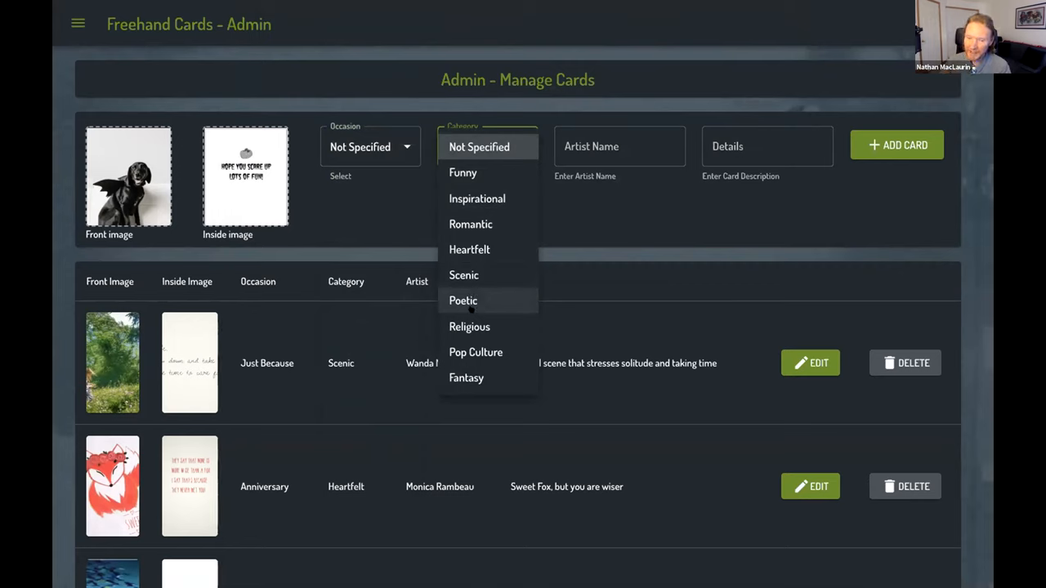
mouse_move(499, 189)
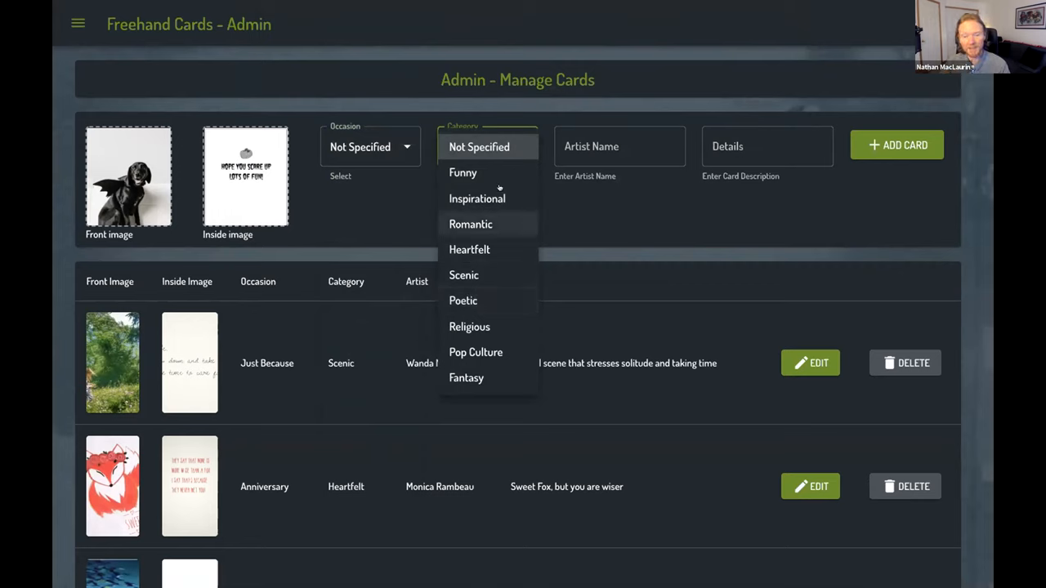
click(478, 146)
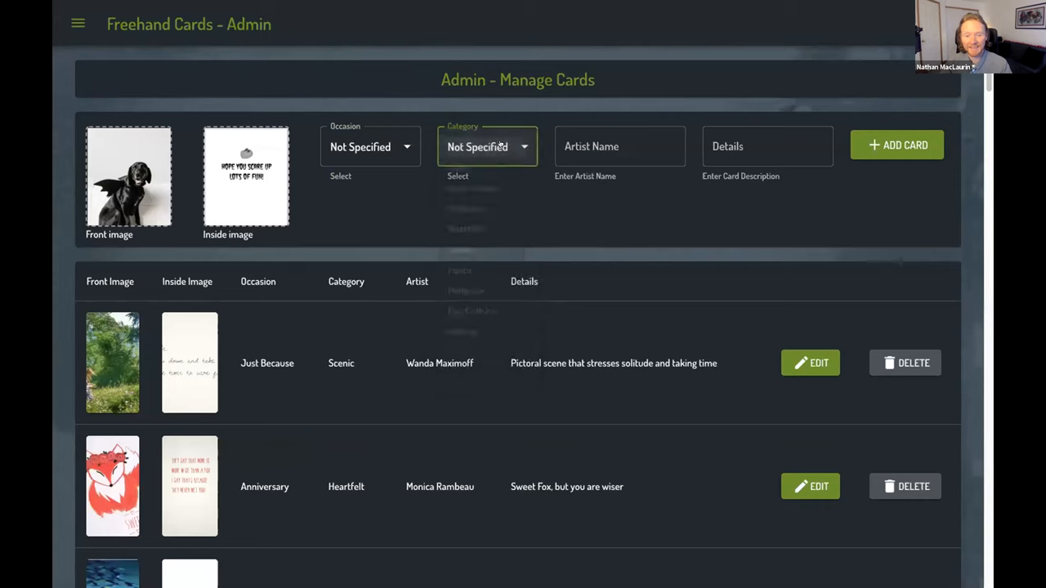
click(619, 146)
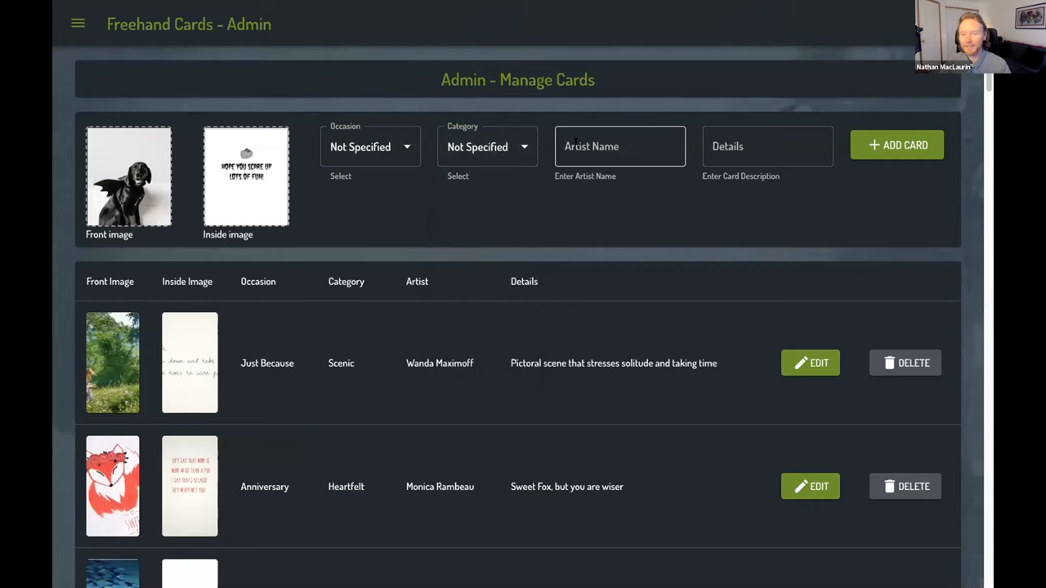
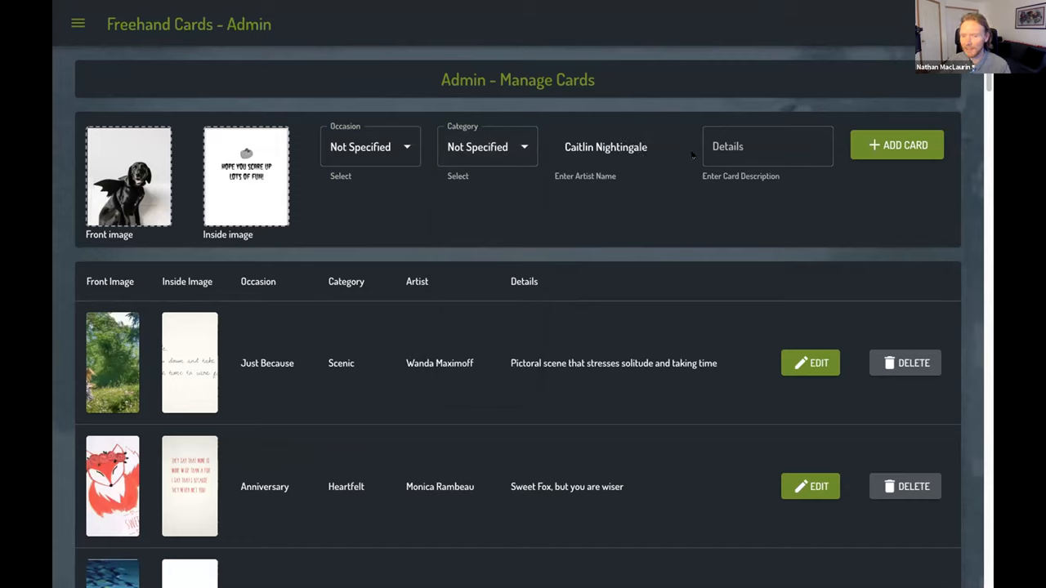
click(619, 147)
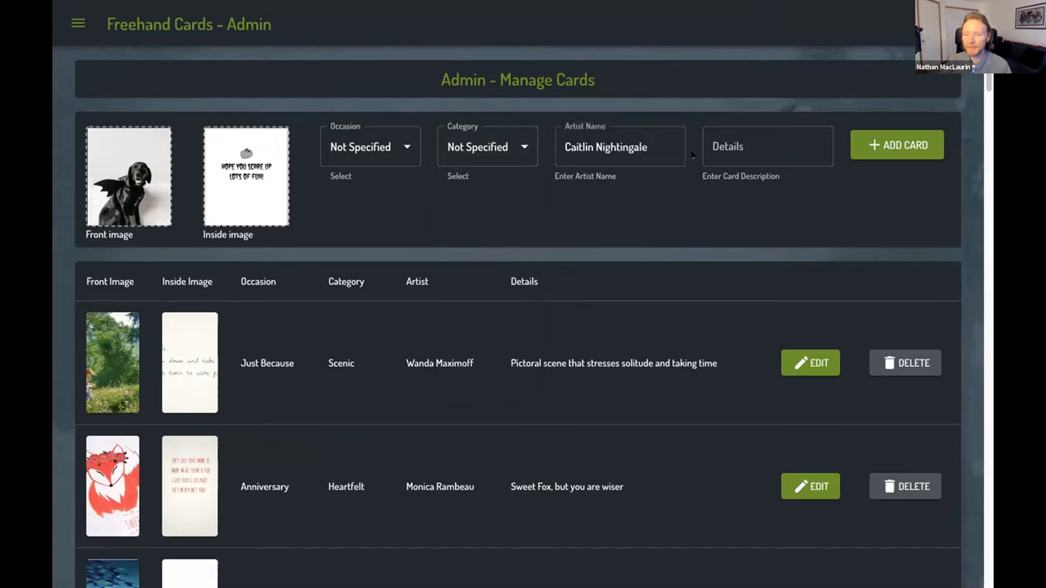
click(767, 146)
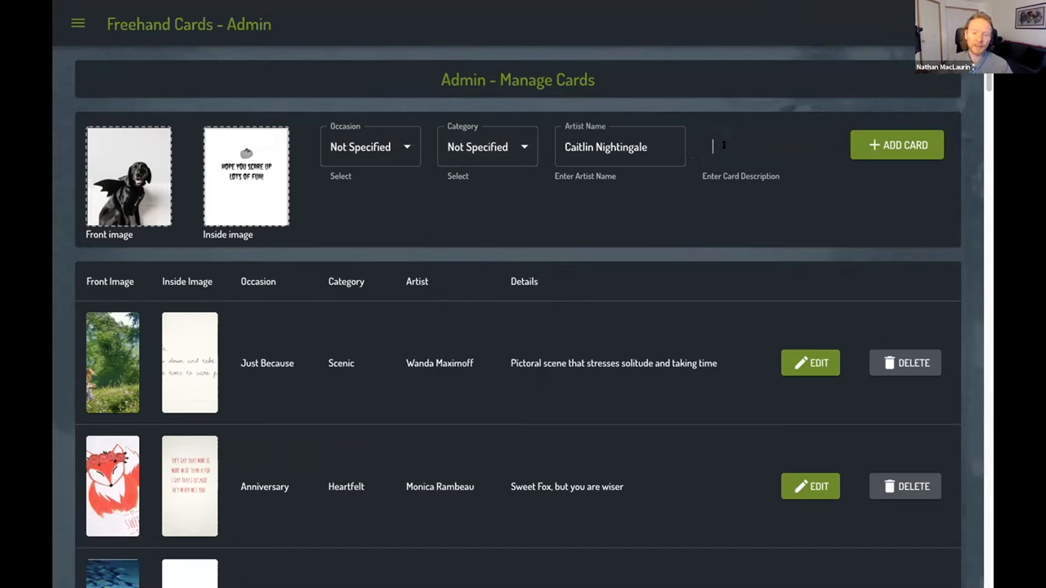
text(A spooky p)
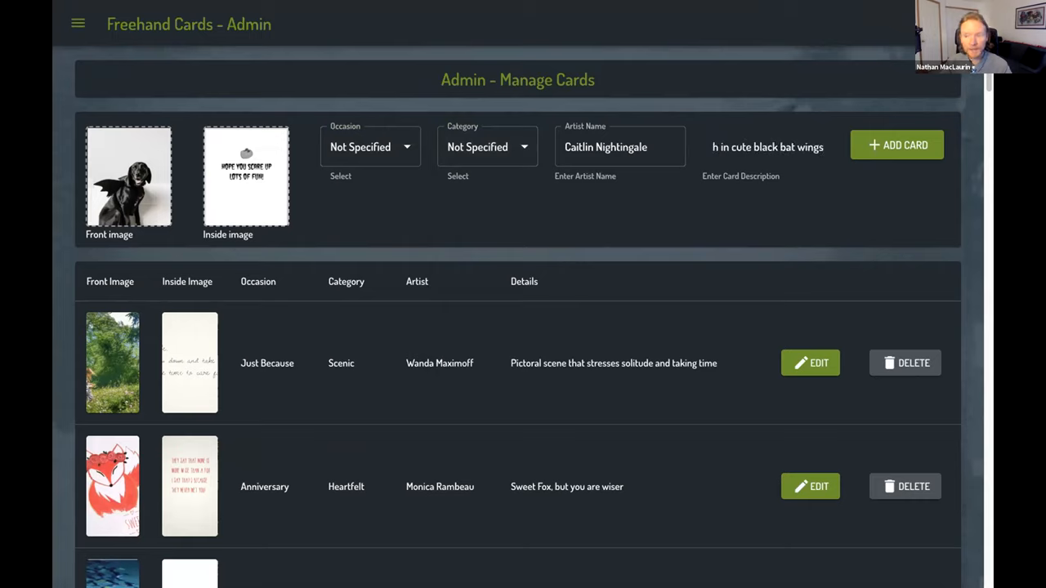
click(896, 145)
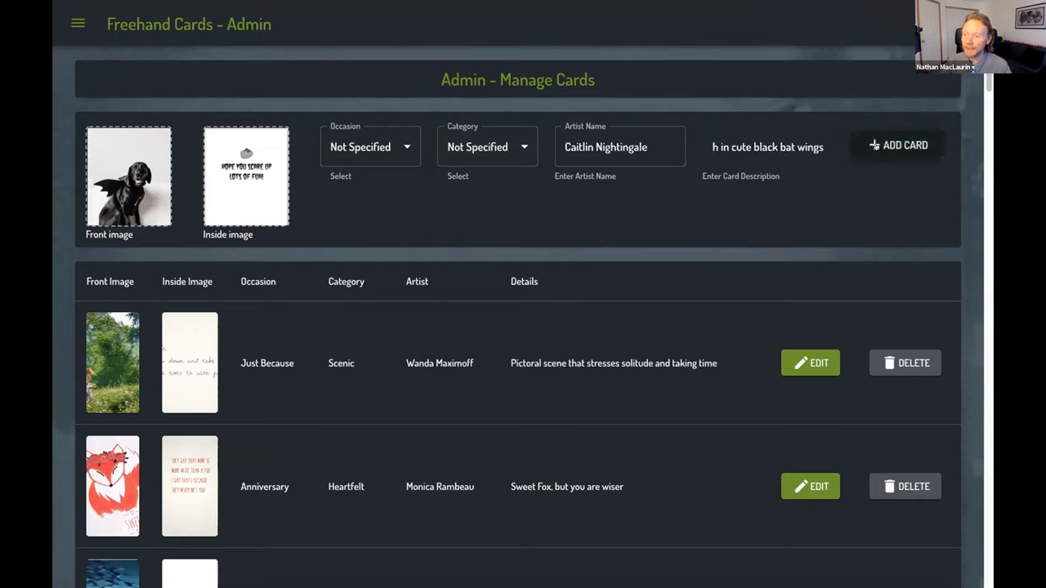
click(897, 145)
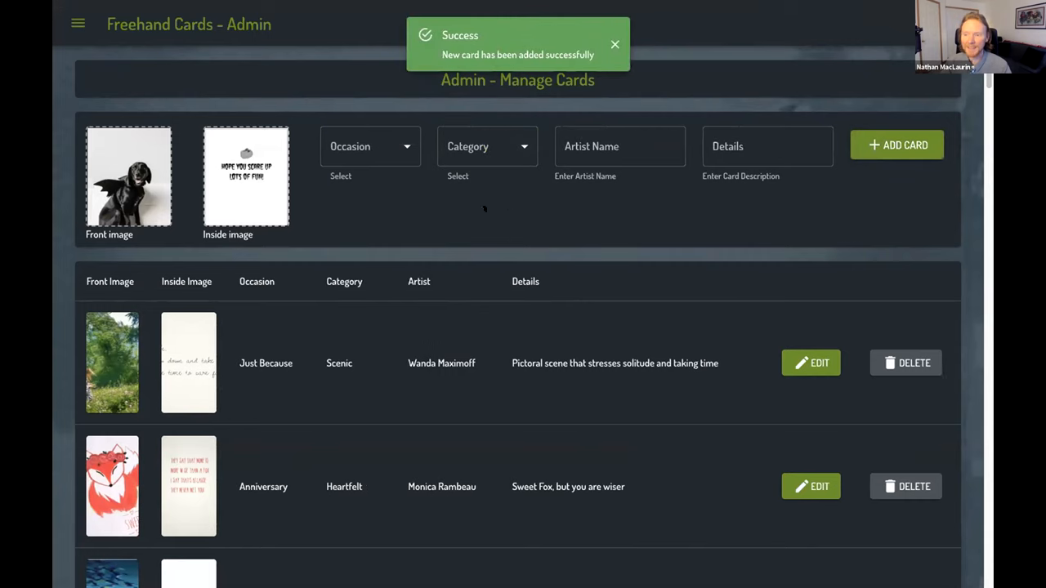
mouse_move(81, 52)
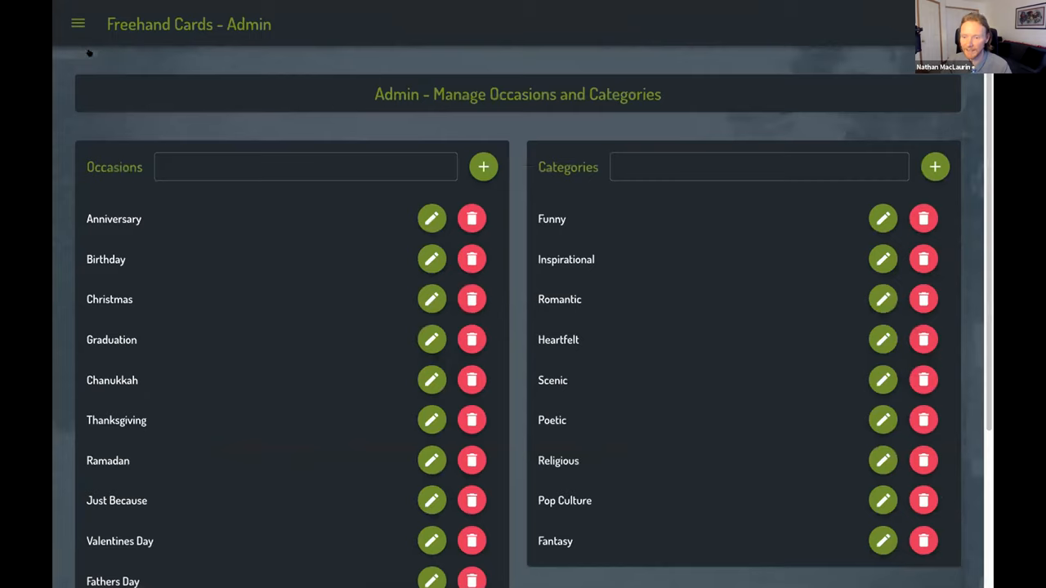
Add Halloween to occasions and Dog Photos to categories.
click(305, 166)
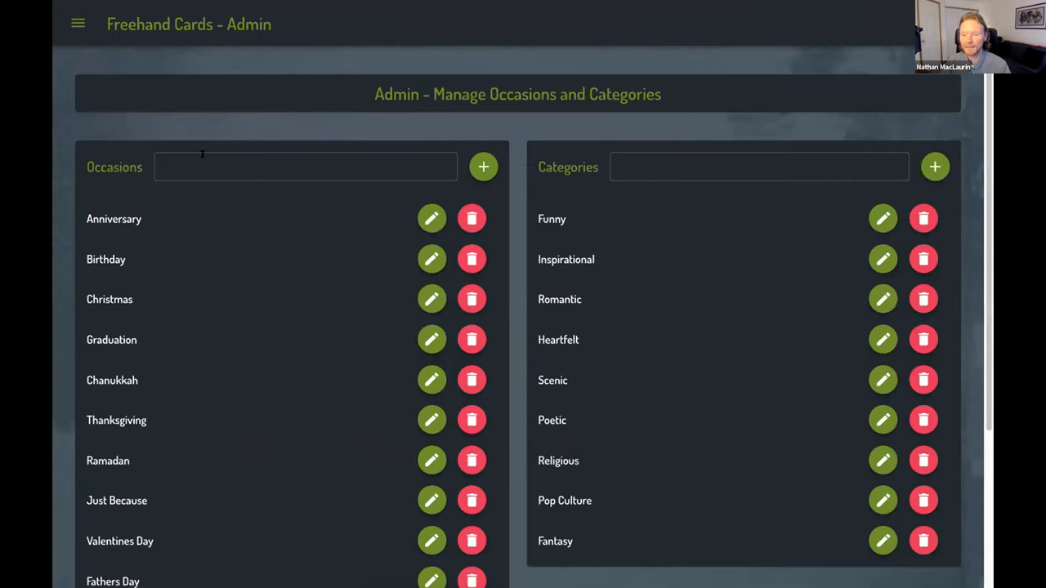
text(Hallowee)
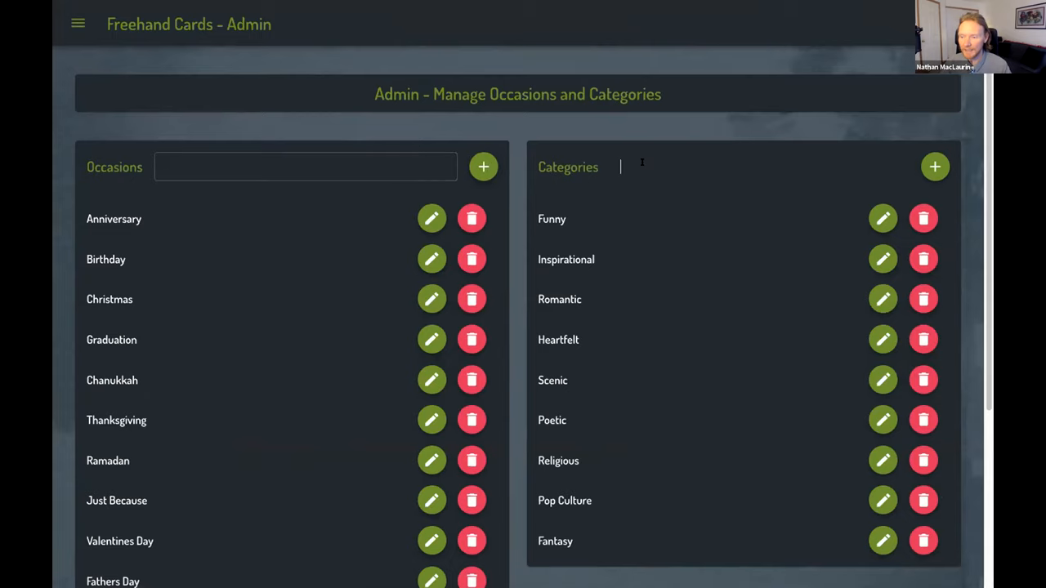
text(Dog Photo)
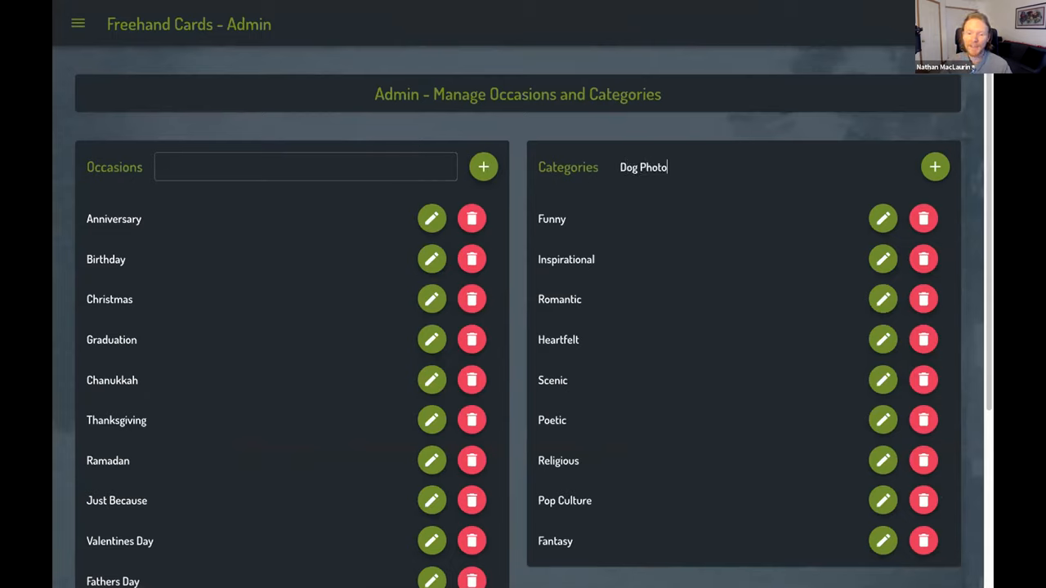
click(934, 167)
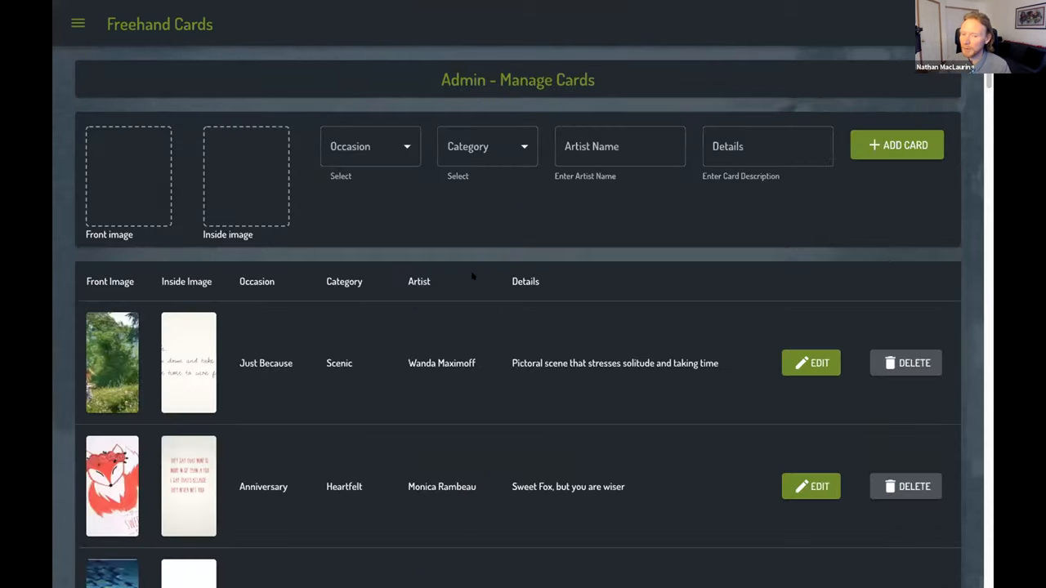
Edit the last card, the spooky dog card, setting occasion Halloween and category Dog Photos, then save.
scroll(down, 3)
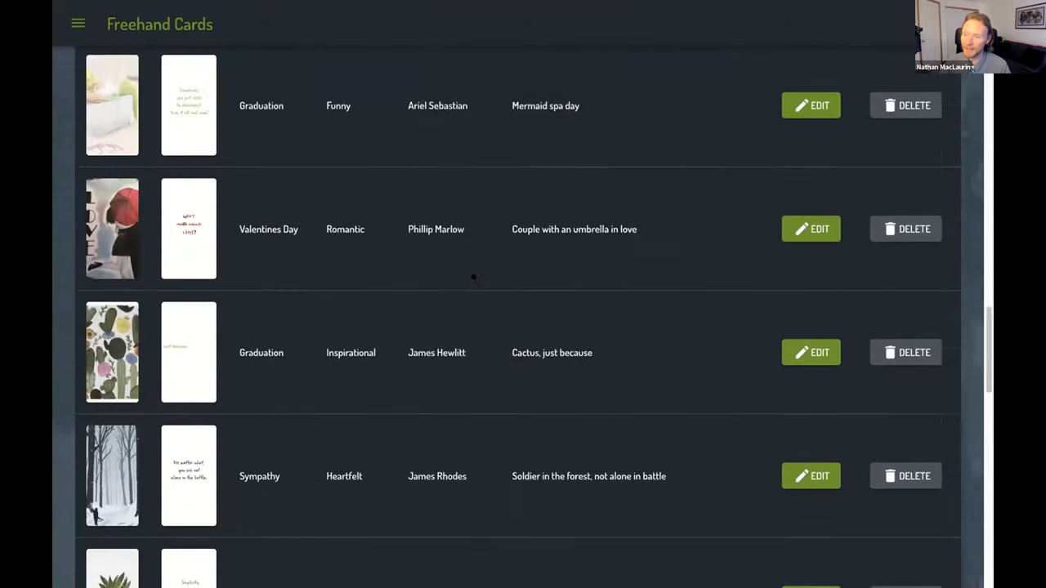
scroll(down, 3)
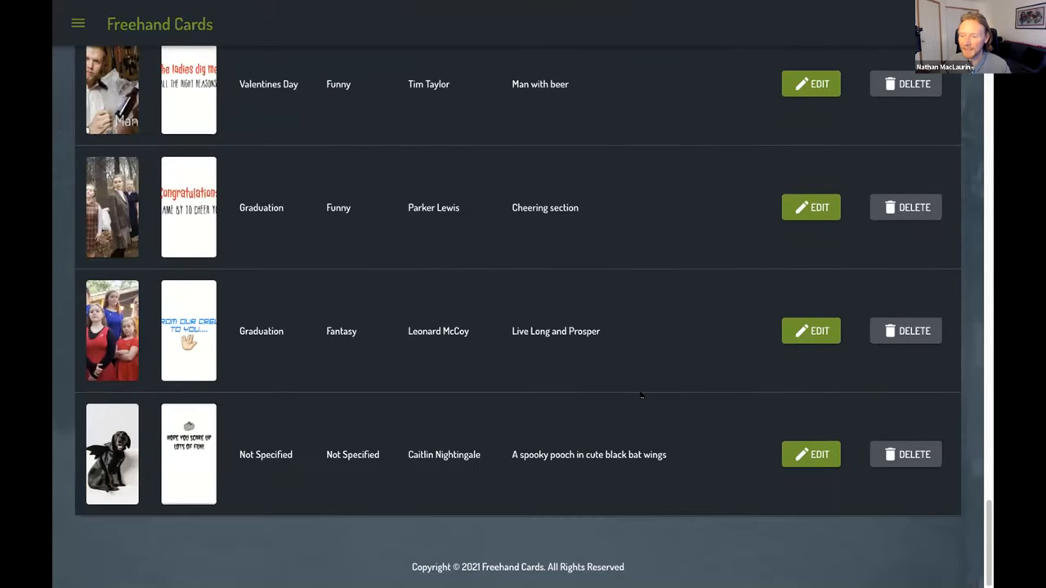
click(811, 455)
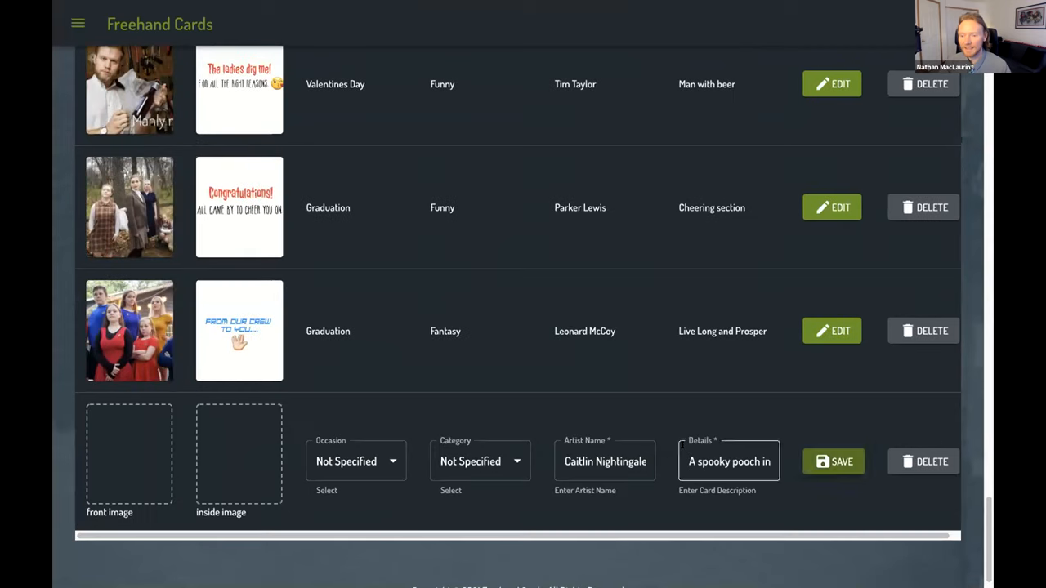
click(355, 461)
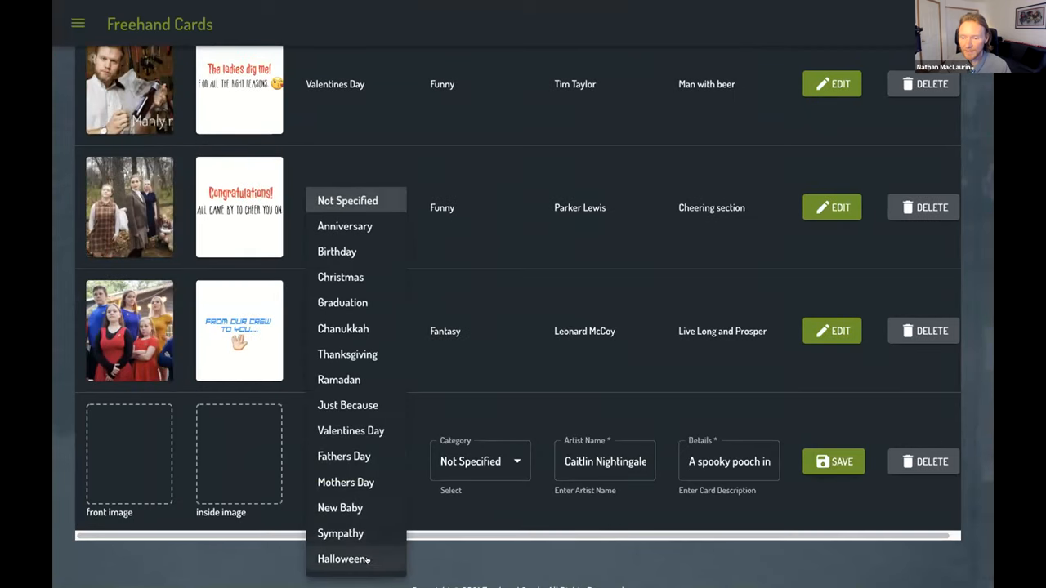
click(343, 558)
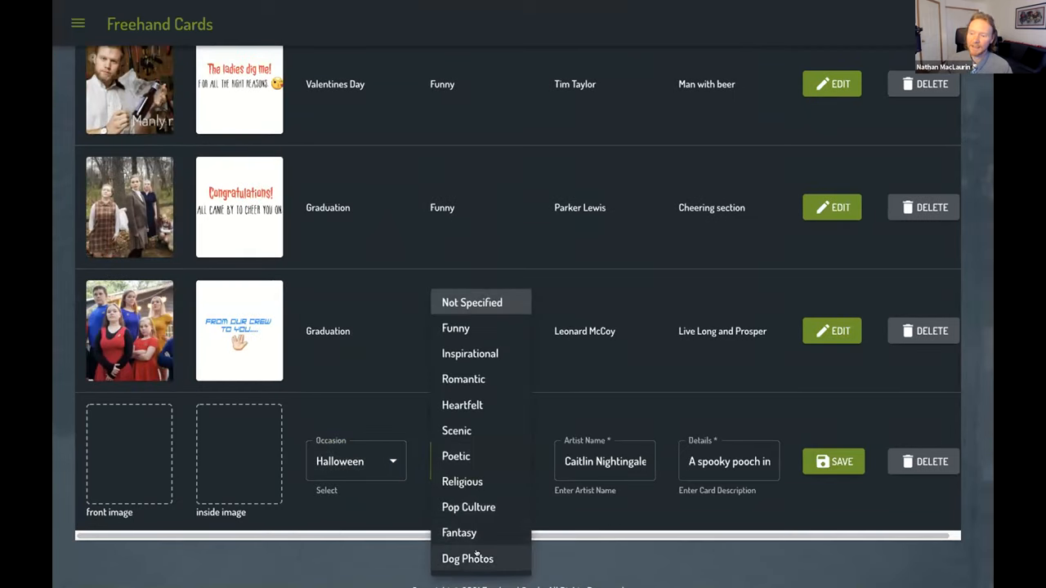
click(468, 558)
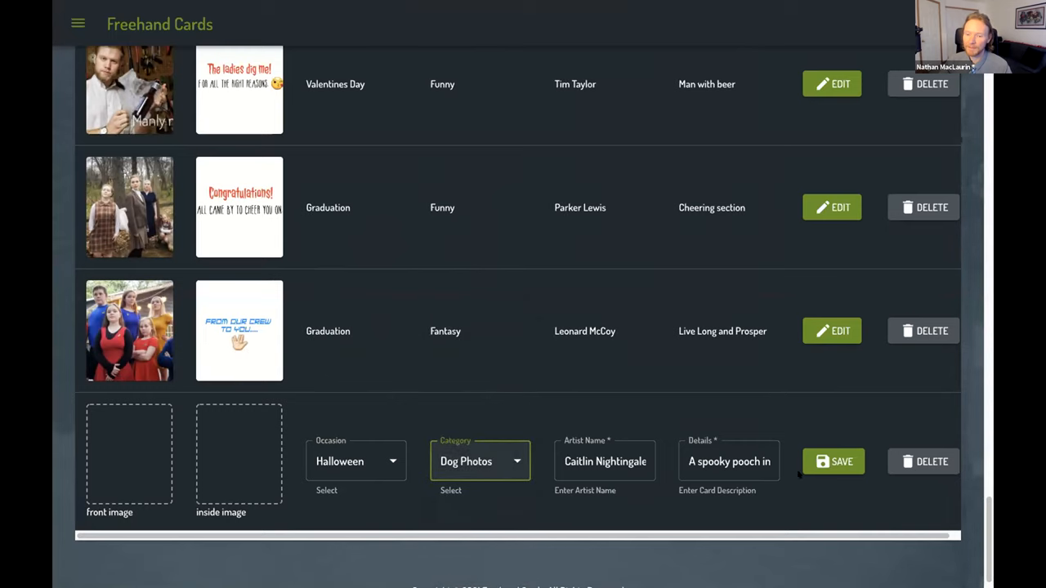
click(833, 461)
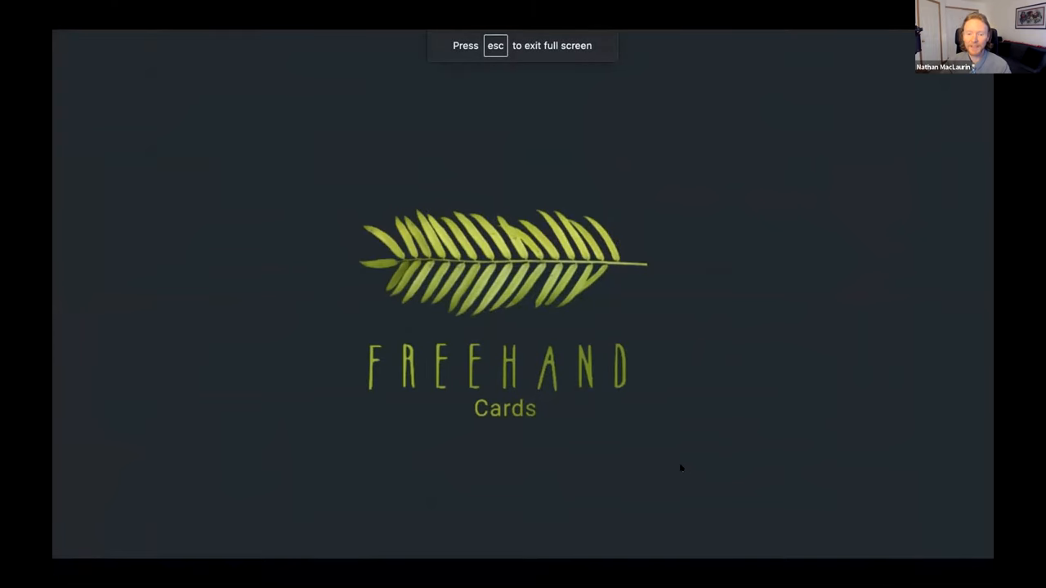
mouse_move(755, 470)
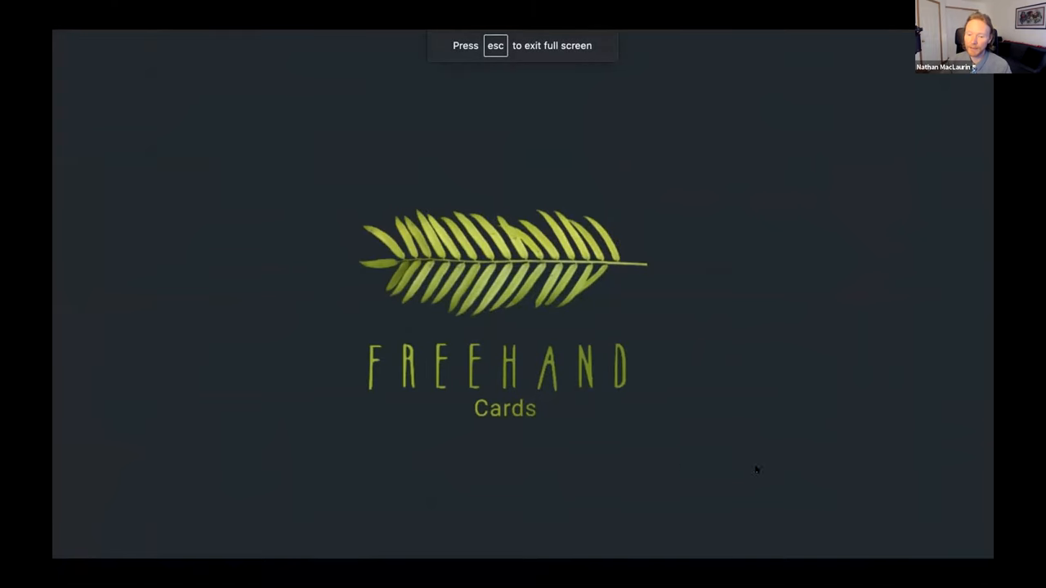